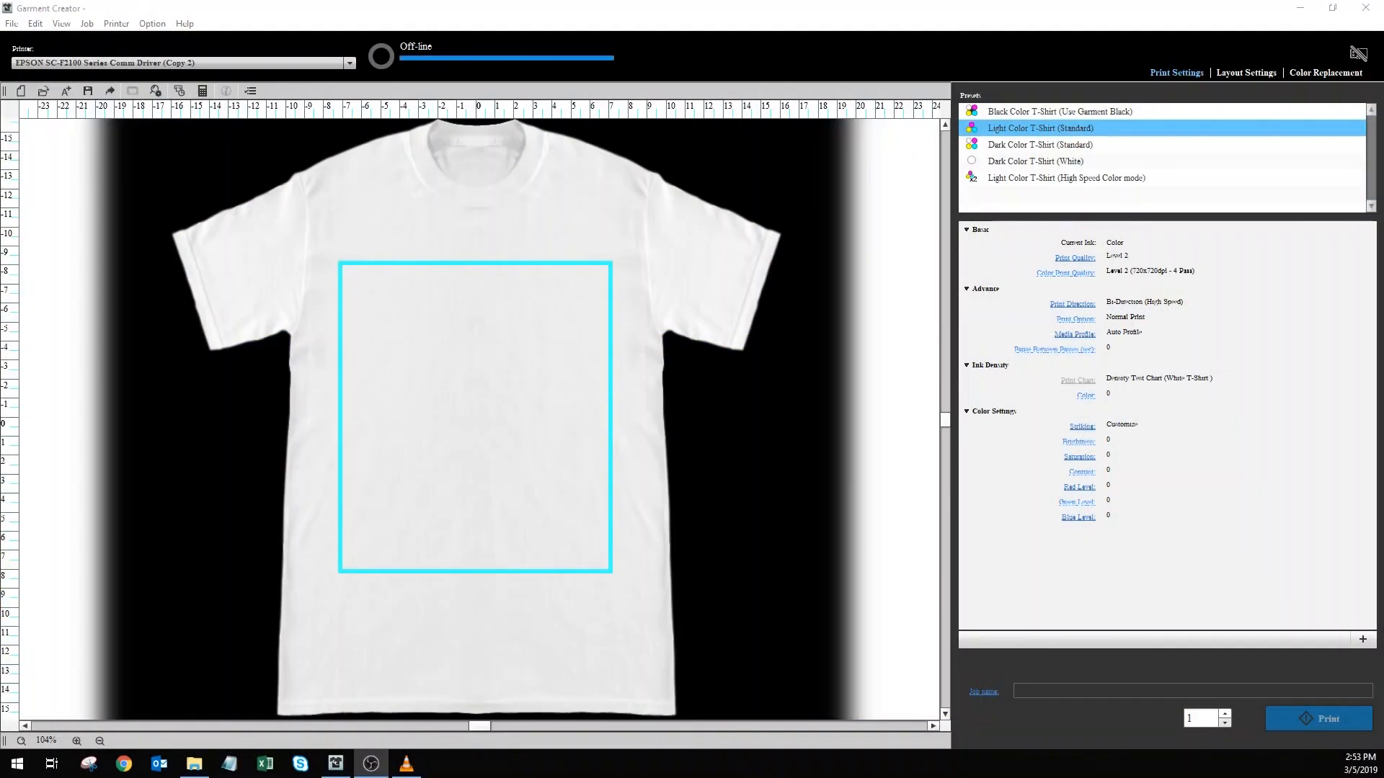
{"action": "mouse_move", "coordinate": [623, 206]}
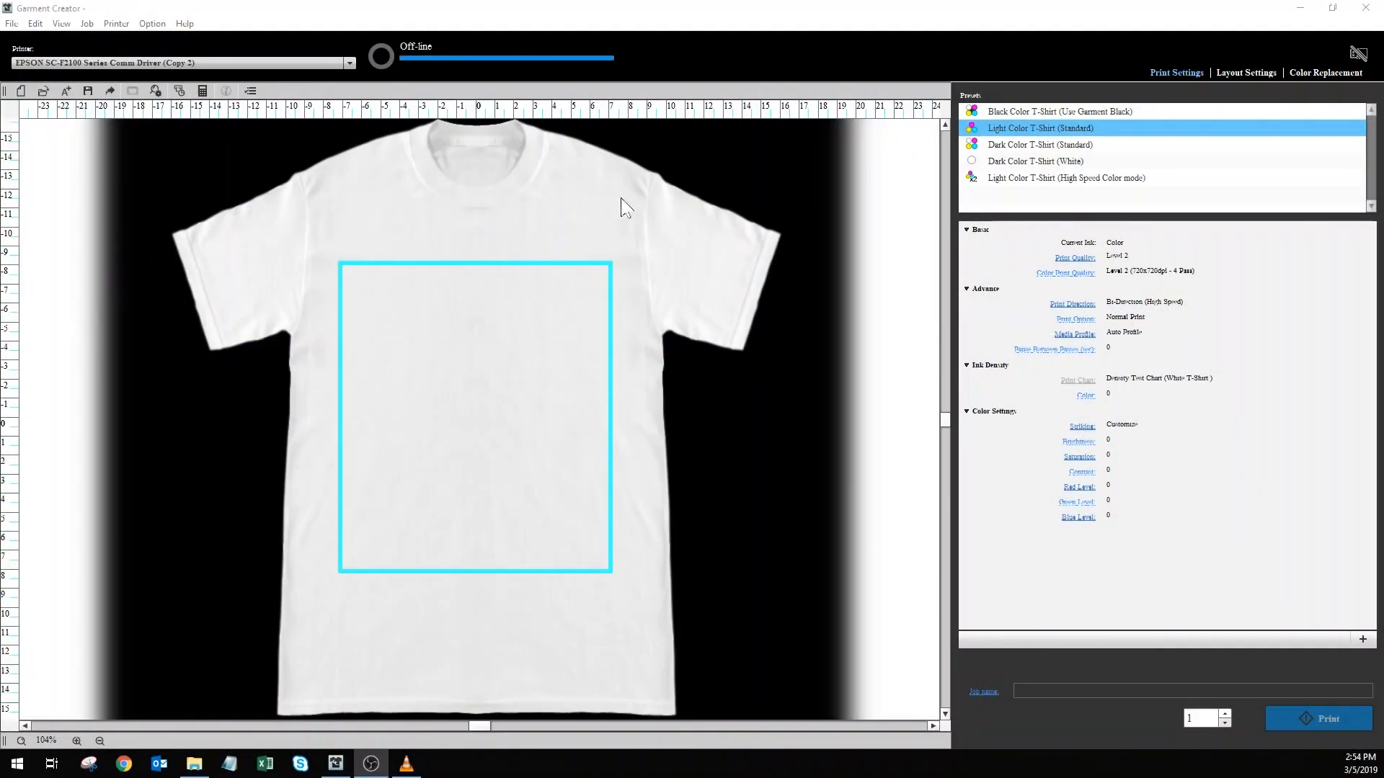
{"action": "mouse_move", "coordinate": [1173, 89]}
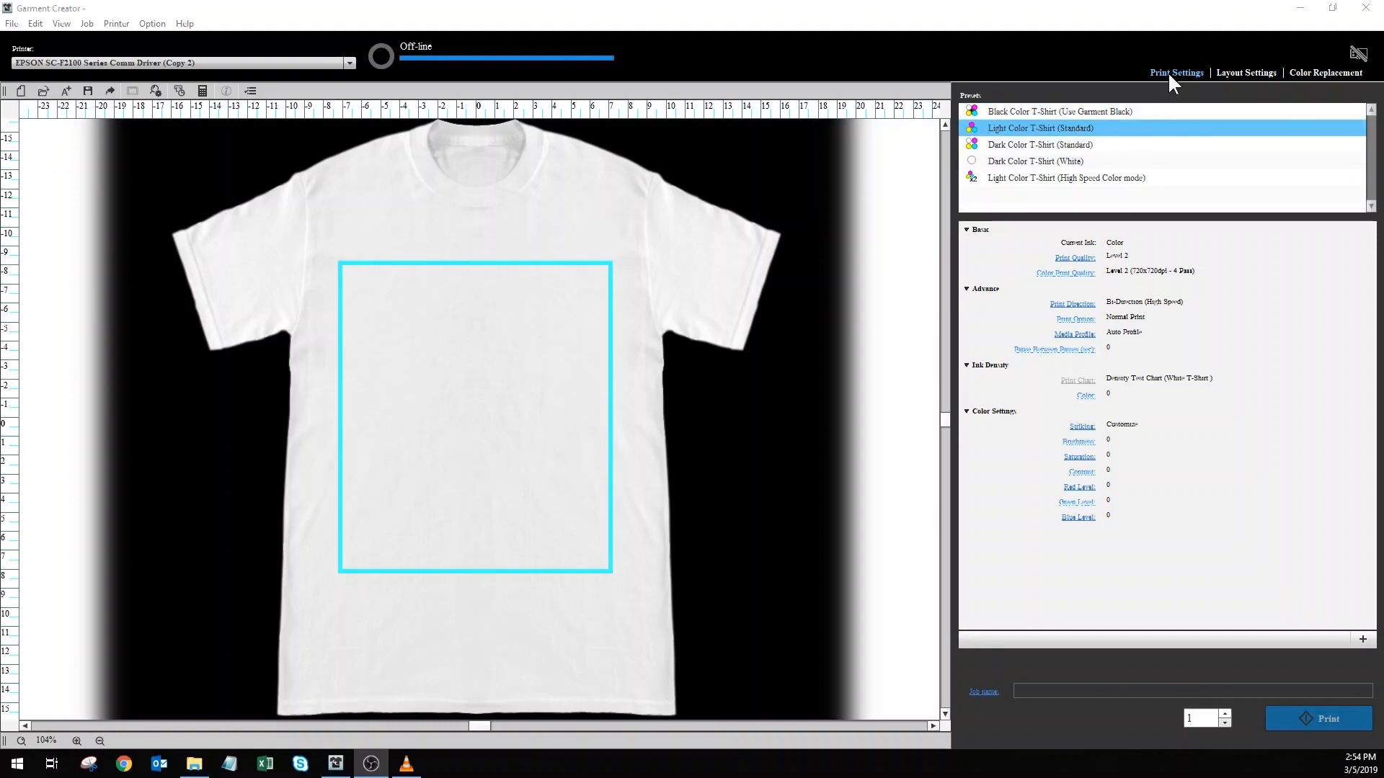
{"action": "mouse_move", "coordinate": [1225, 90]}
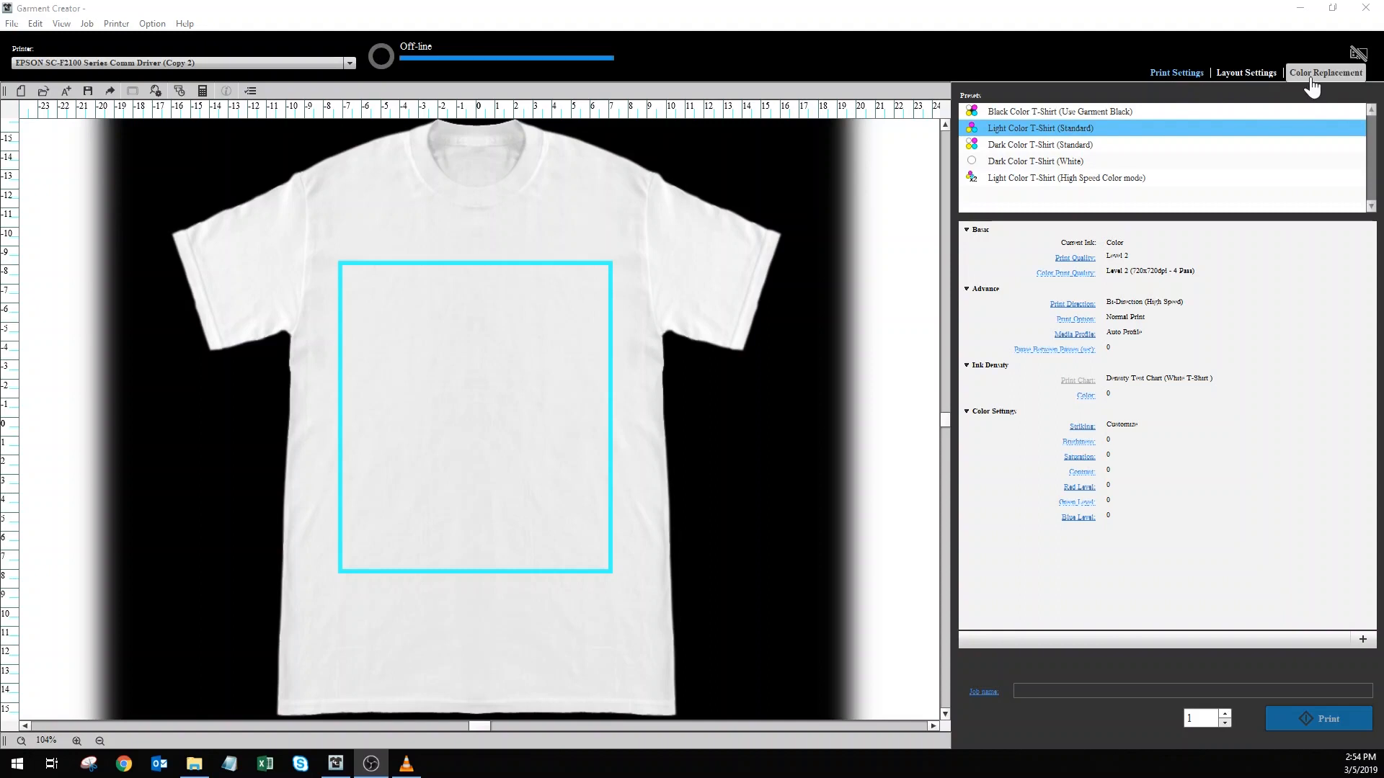
{"action": "mouse_move", "coordinate": [633, 246]}
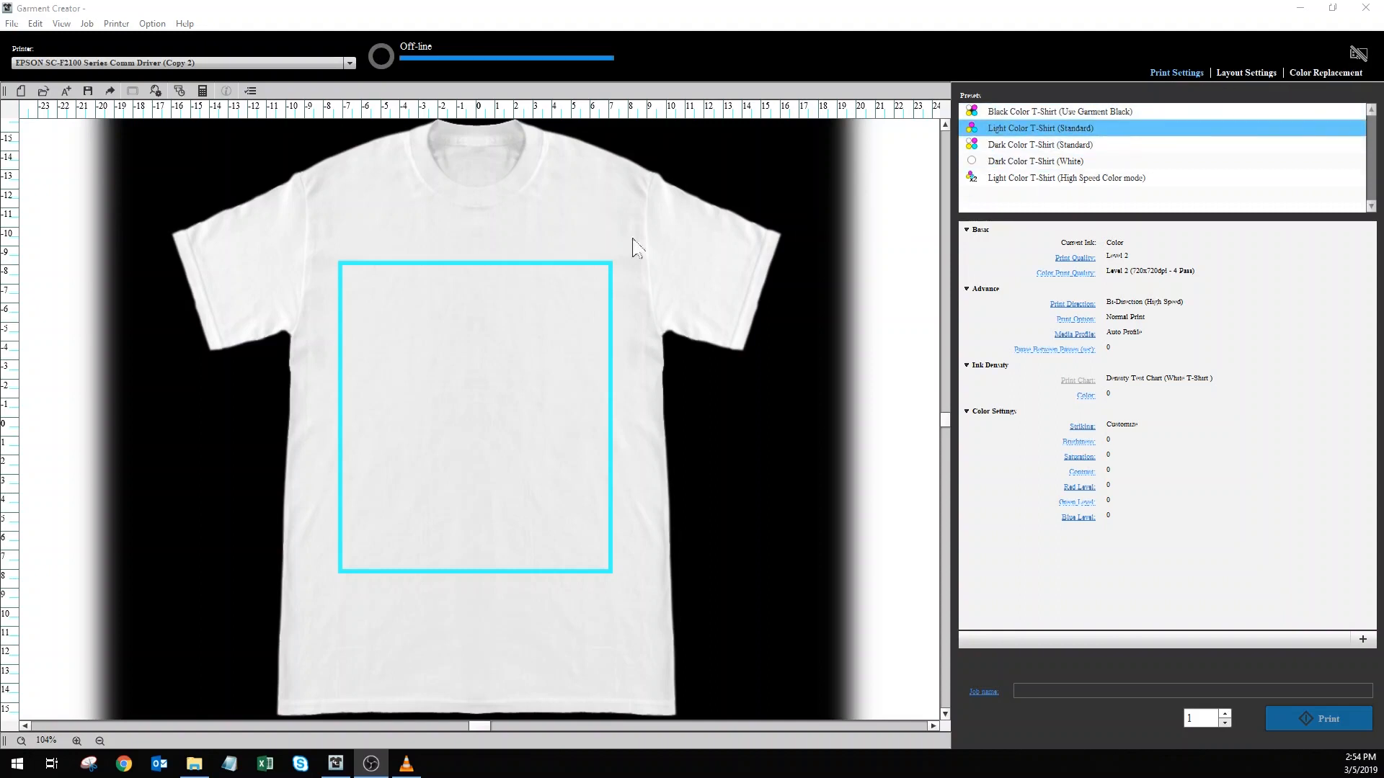
- Choose Open from the File menu to load an existing design file
{"action": "left_click", "coordinate": [12, 24]}
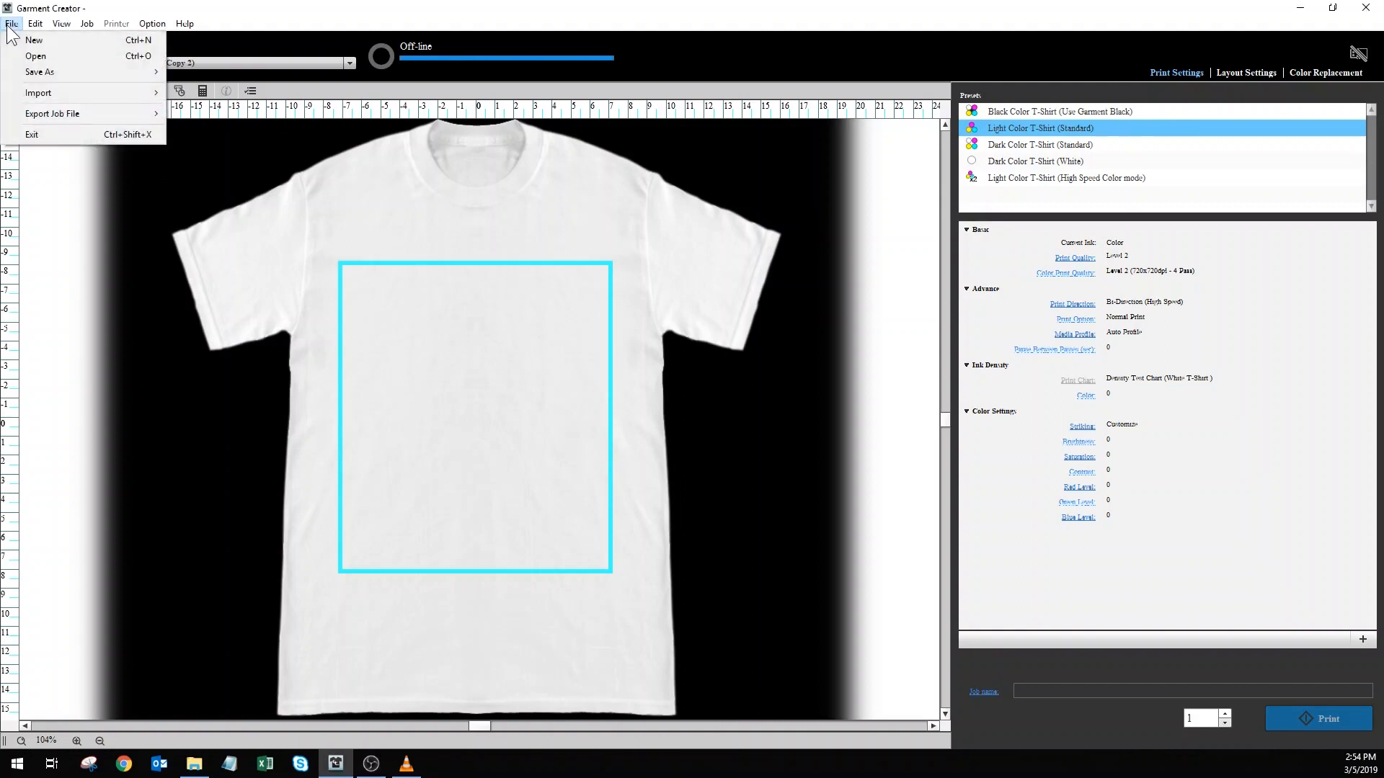
{"action": "mouse_move", "coordinate": [34, 40]}
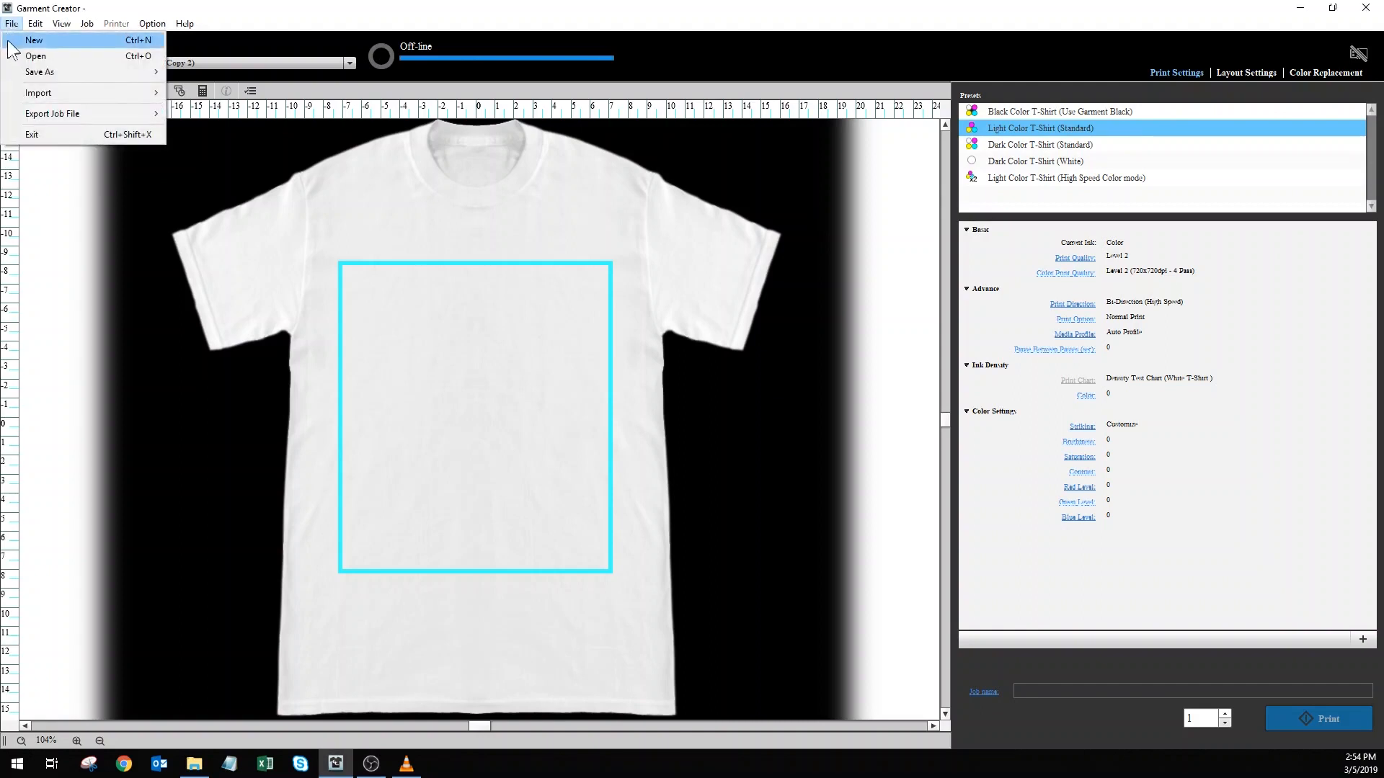
{"action": "mouse_move", "coordinate": [34, 56]}
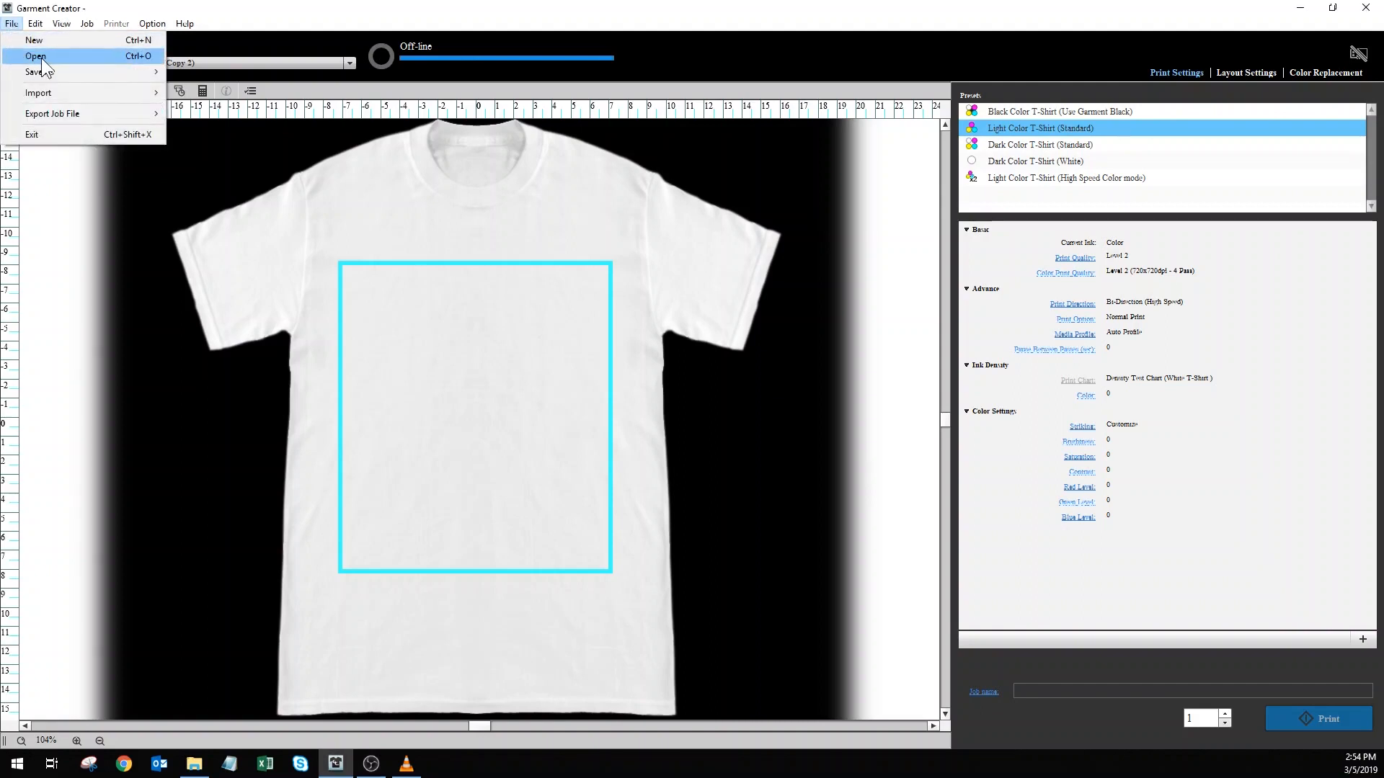
{"action": "left_click", "coordinate": [32, 56]}
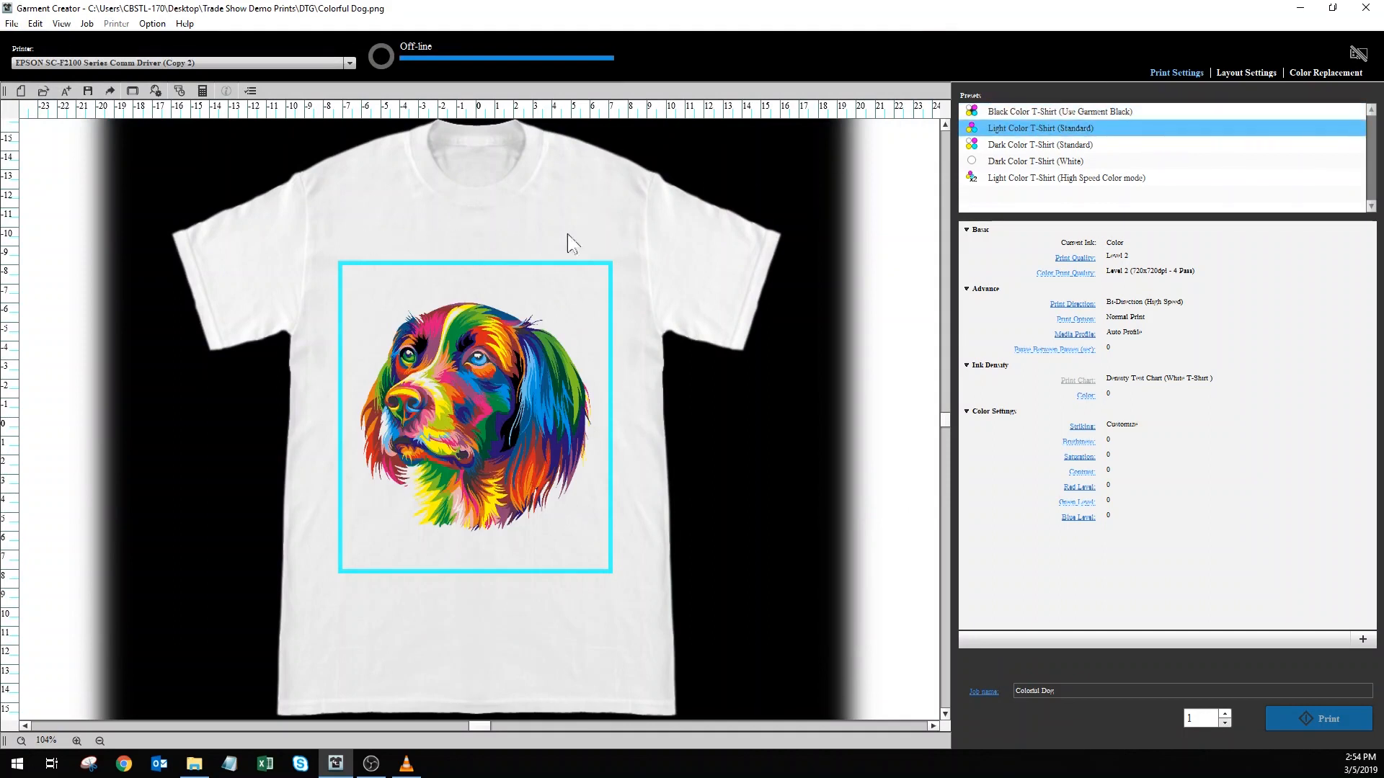
{"action": "mouse_move", "coordinate": [312, 340]}
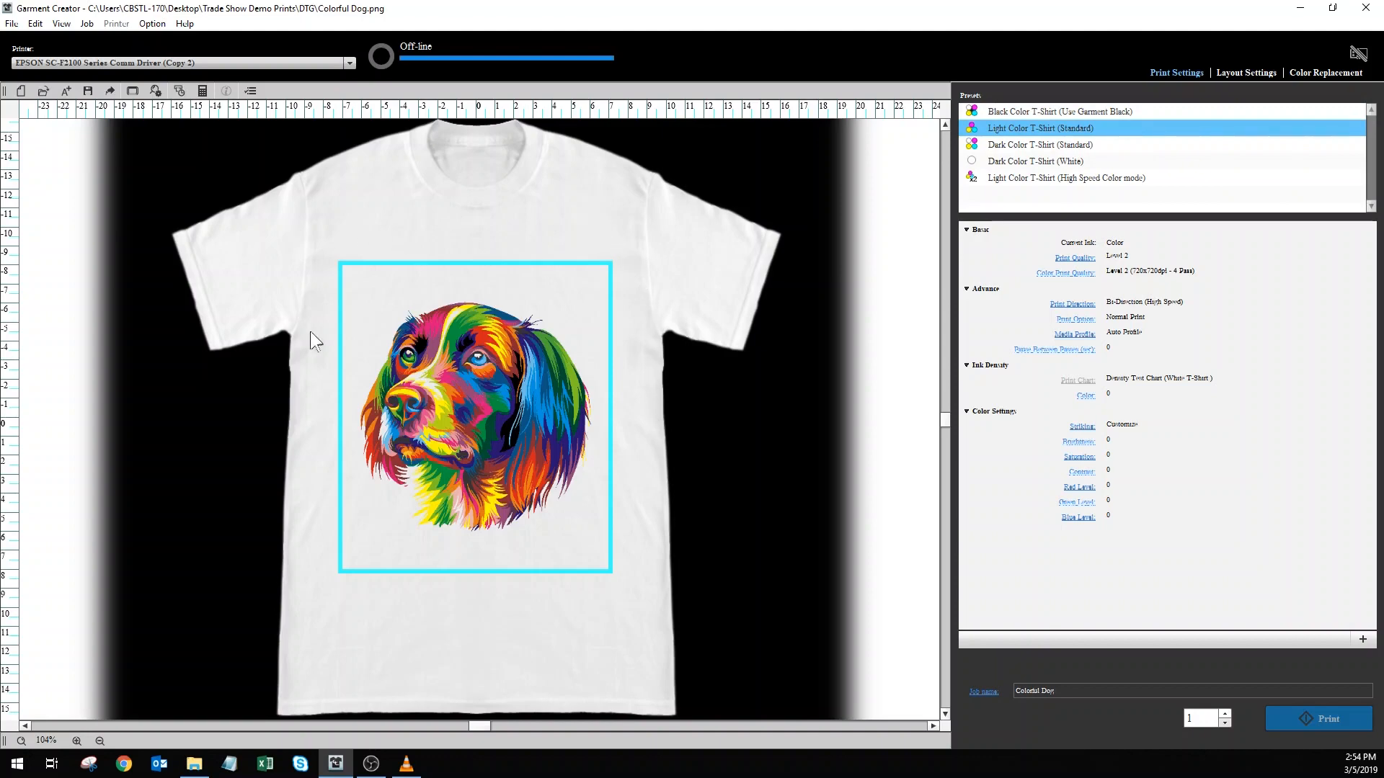
{"action": "mouse_move", "coordinate": [777, 224]}
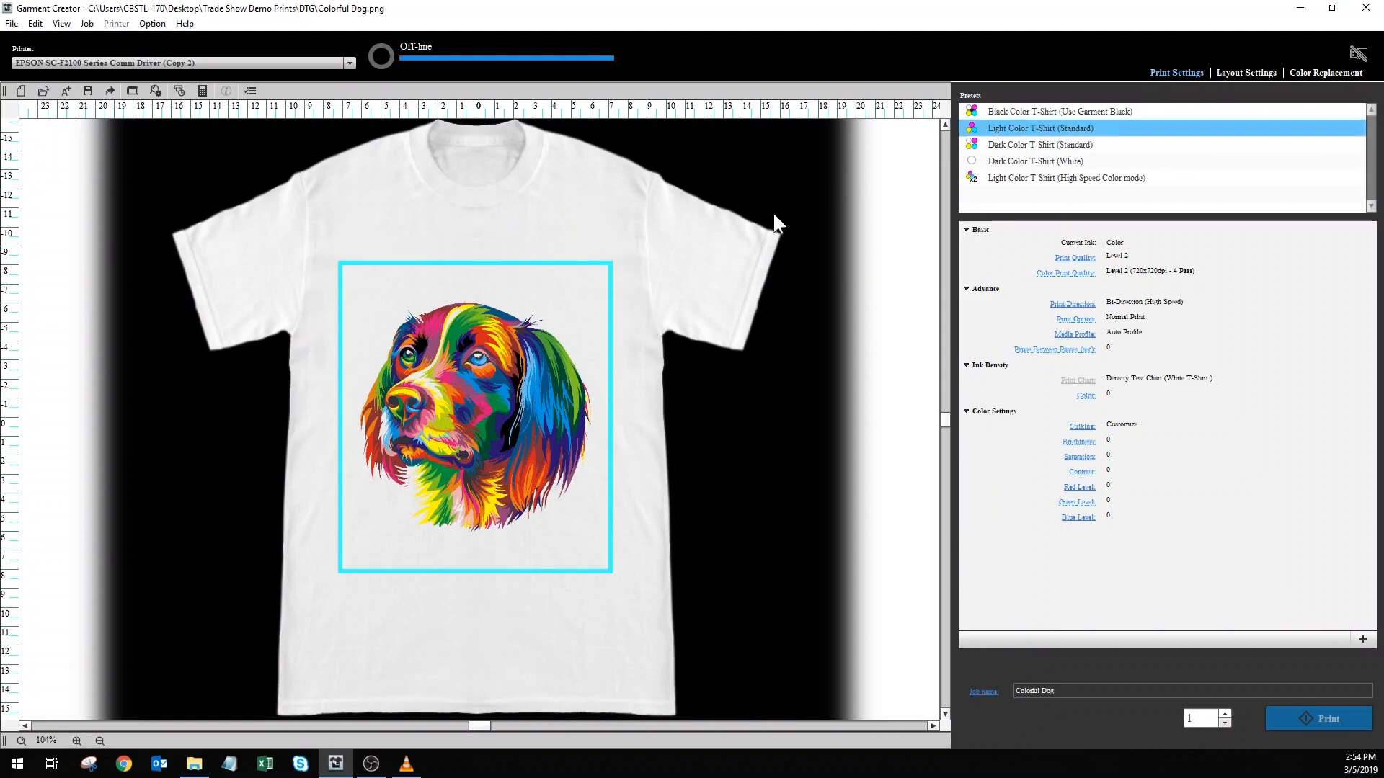
{"action": "mouse_move", "coordinate": [1044, 465]}
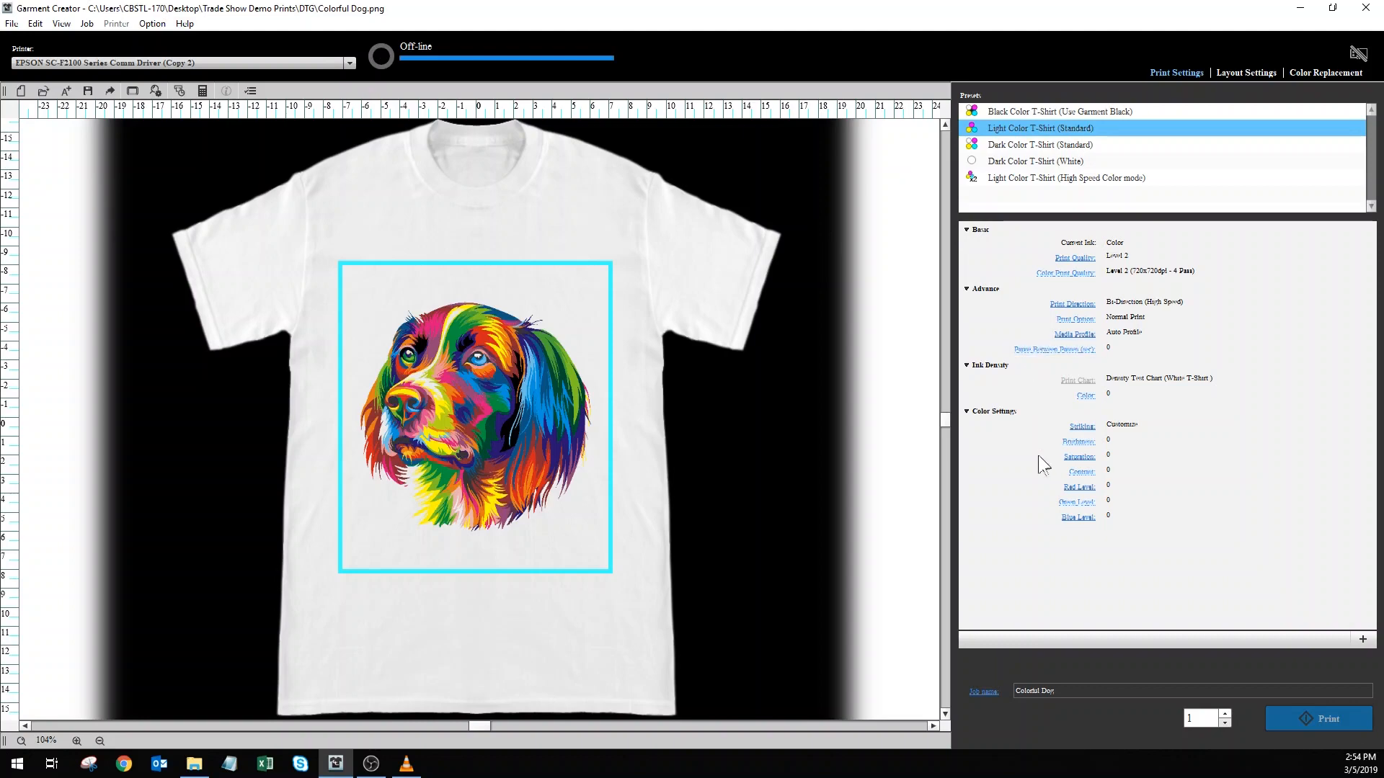
{"action": "mouse_move", "coordinate": [1003, 203]}
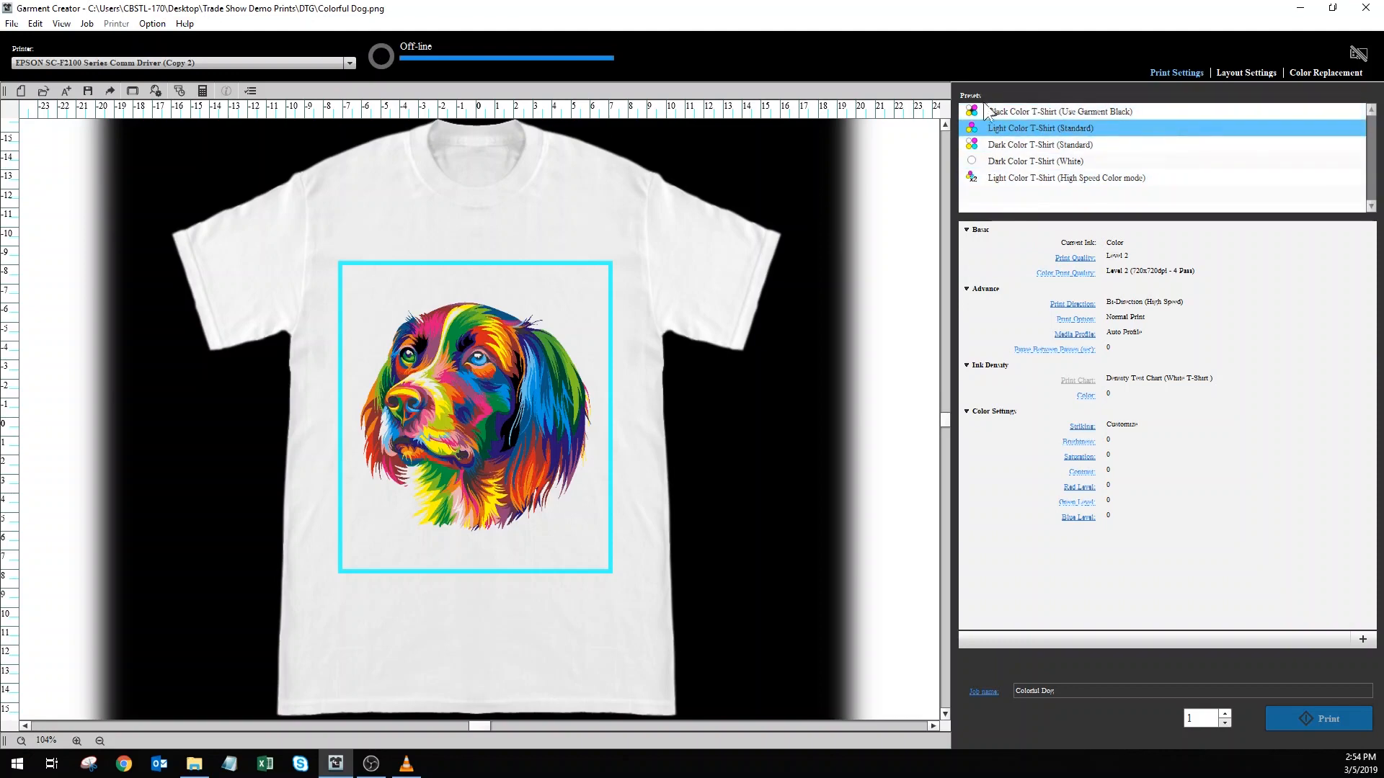
{"action": "left_click", "coordinate": [1046, 111]}
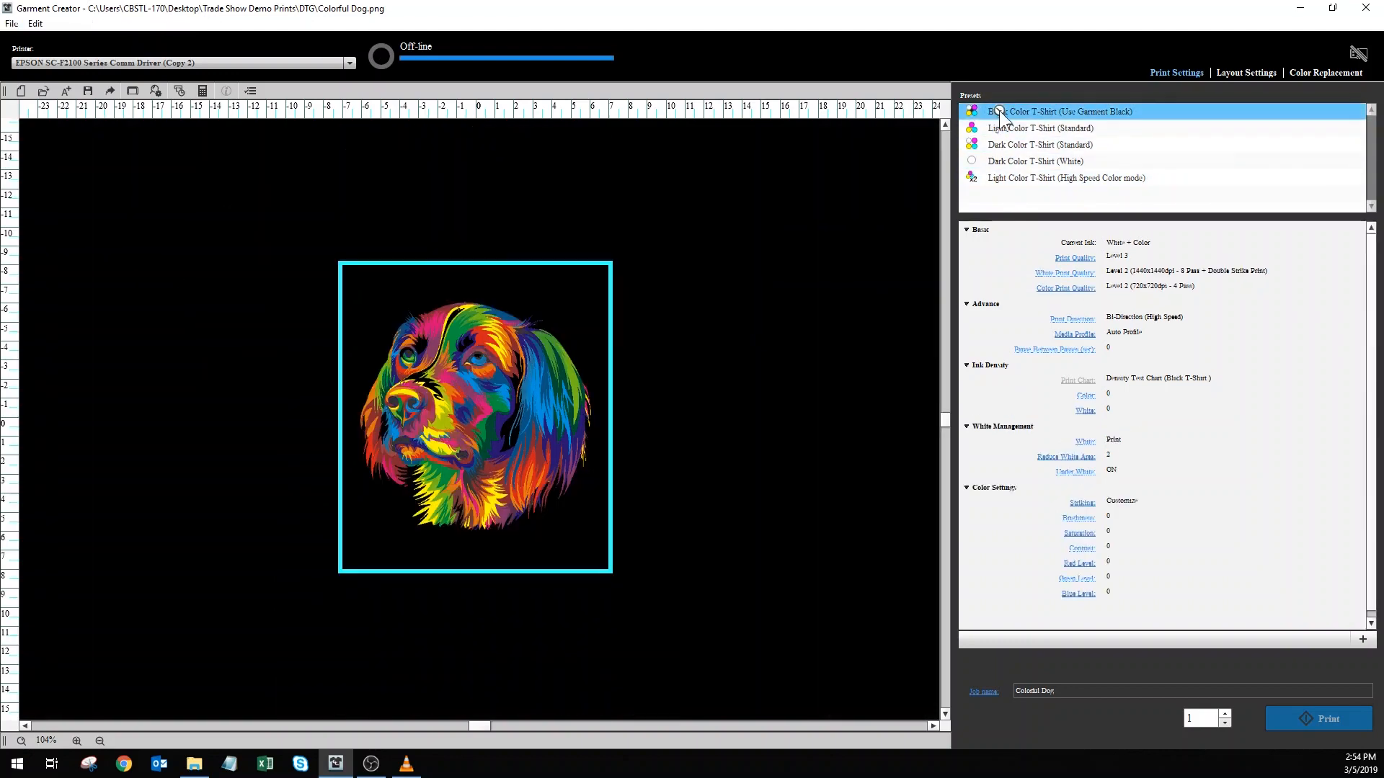
{"action": "left_click", "coordinate": [999, 111]}
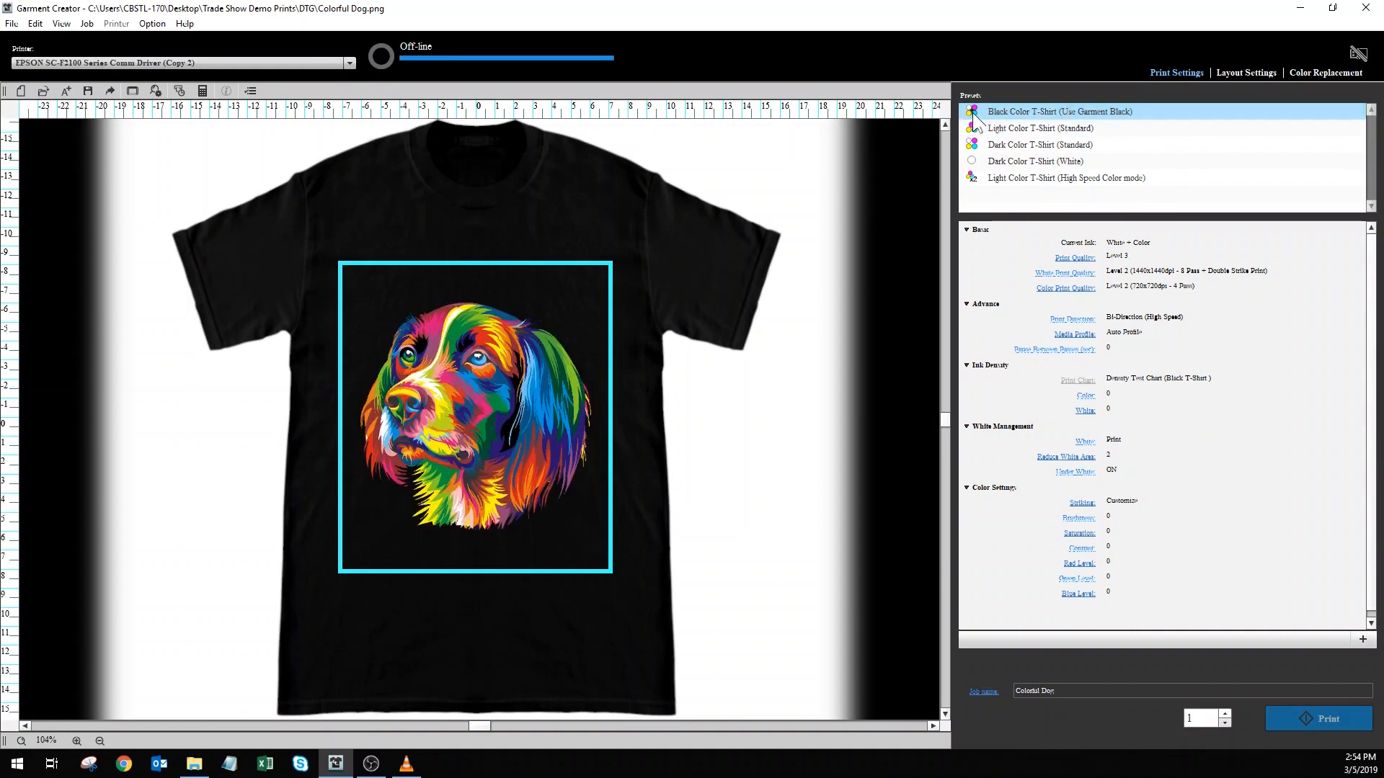
{"action": "mouse_move", "coordinate": [543, 401]}
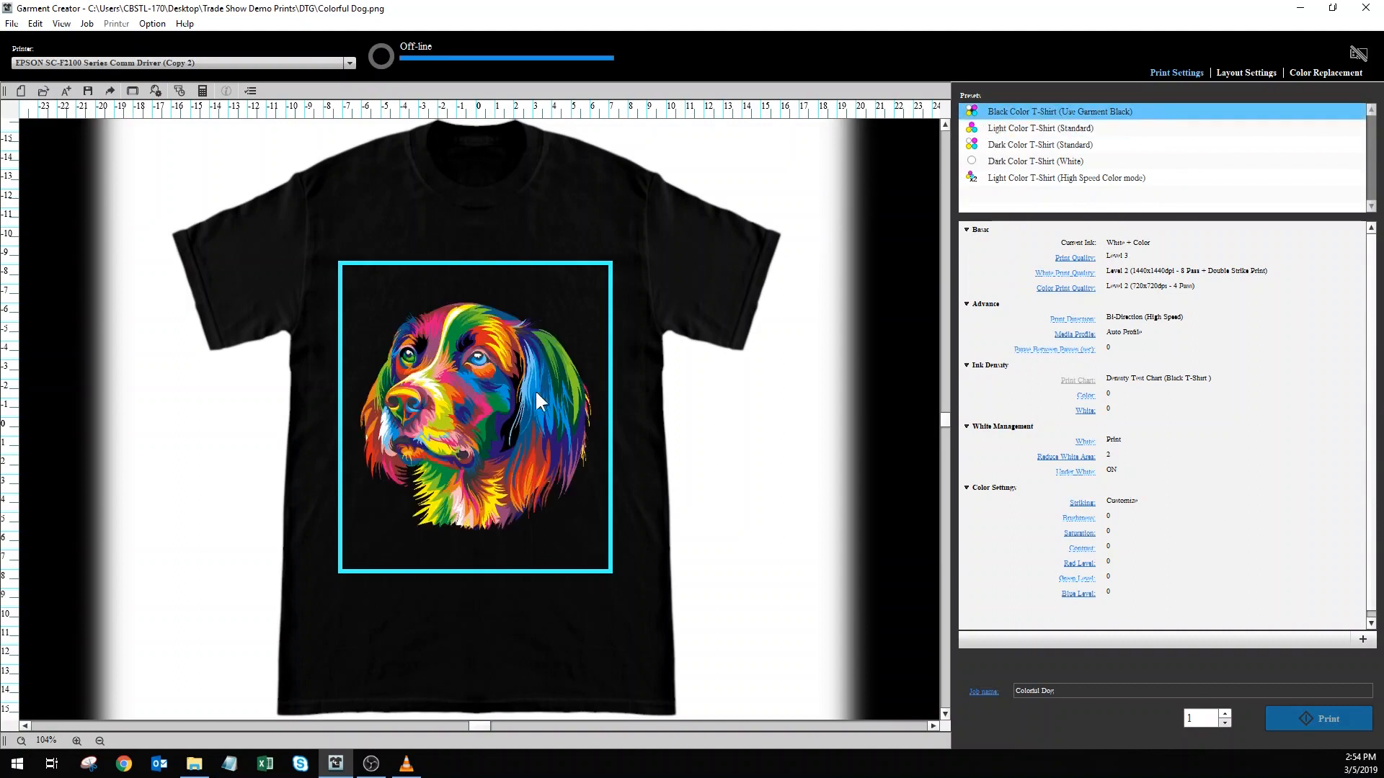
{"action": "mouse_move", "coordinate": [459, 354]}
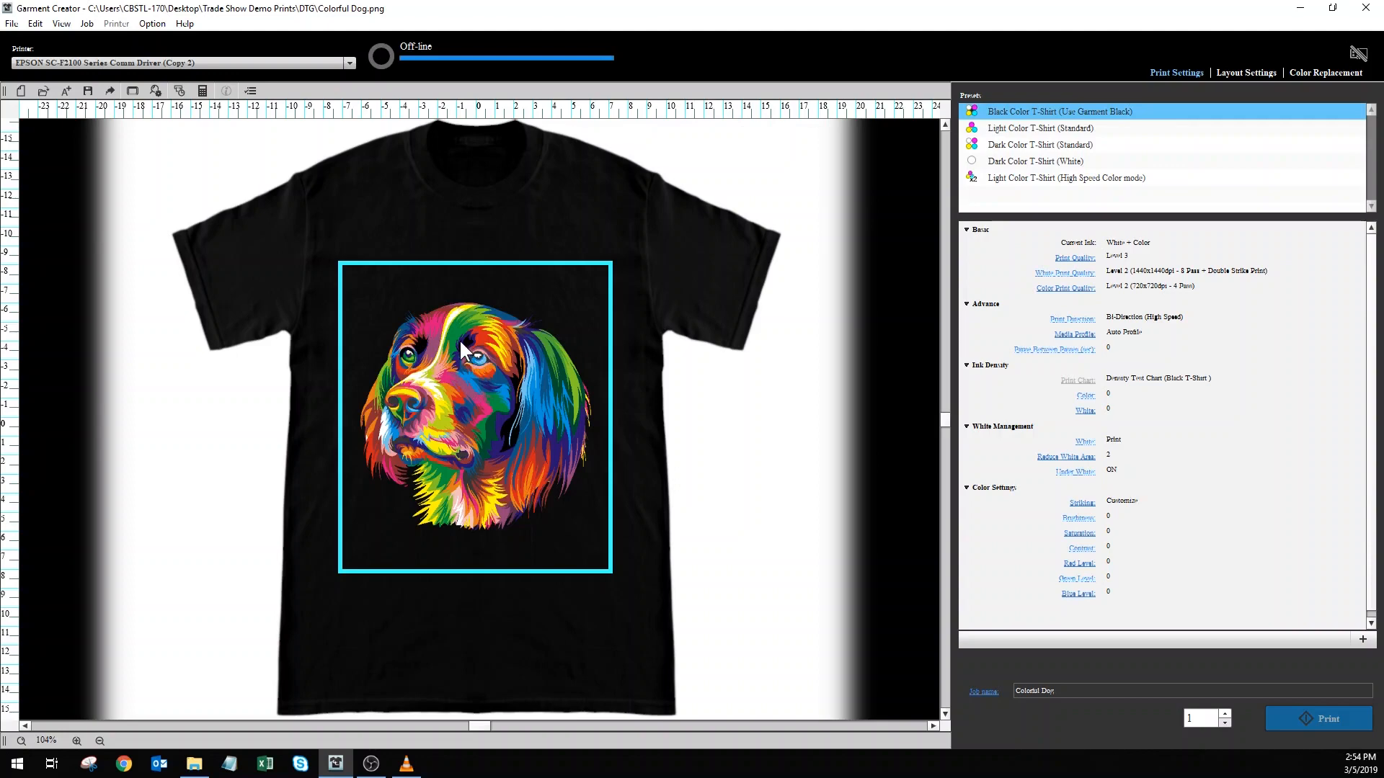
{"action": "mouse_move", "coordinate": [424, 366]}
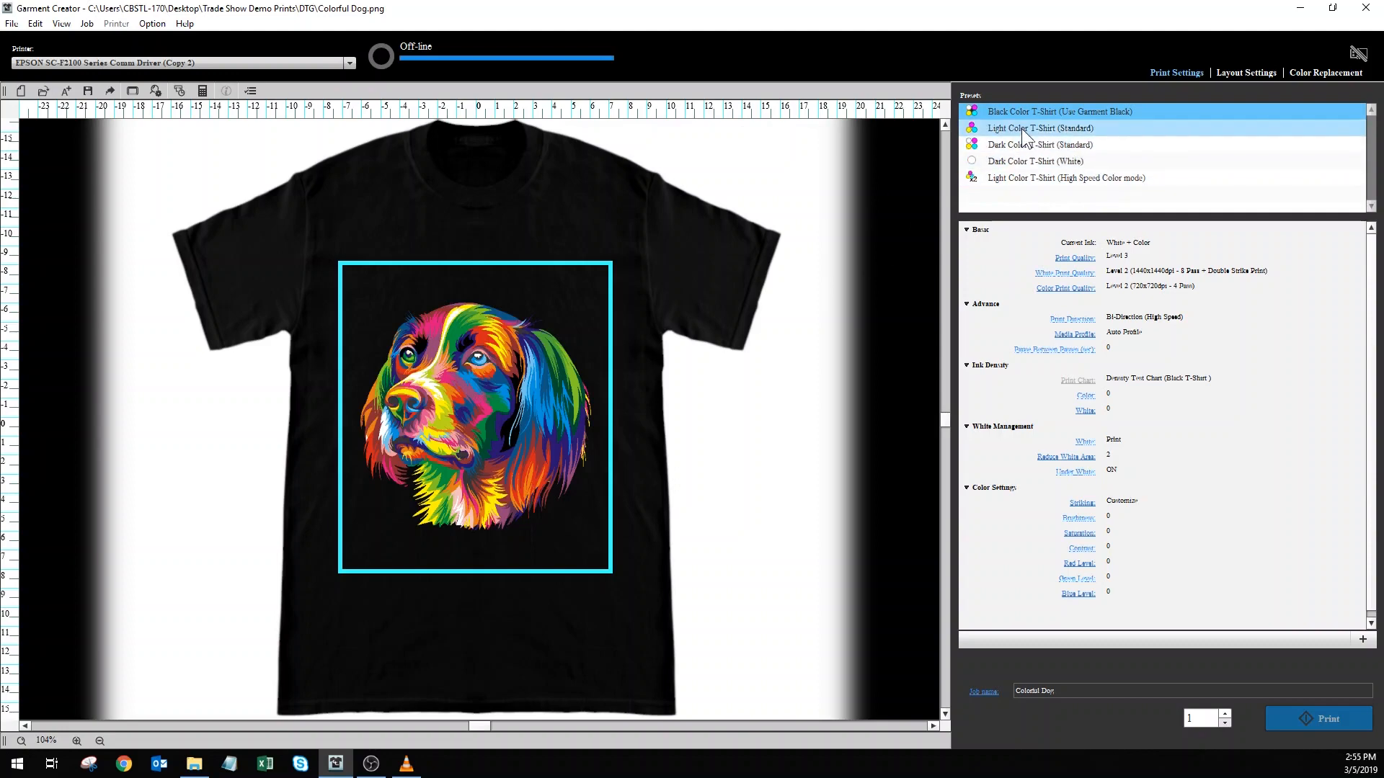
{"action": "left_click", "coordinate": [1023, 128]}
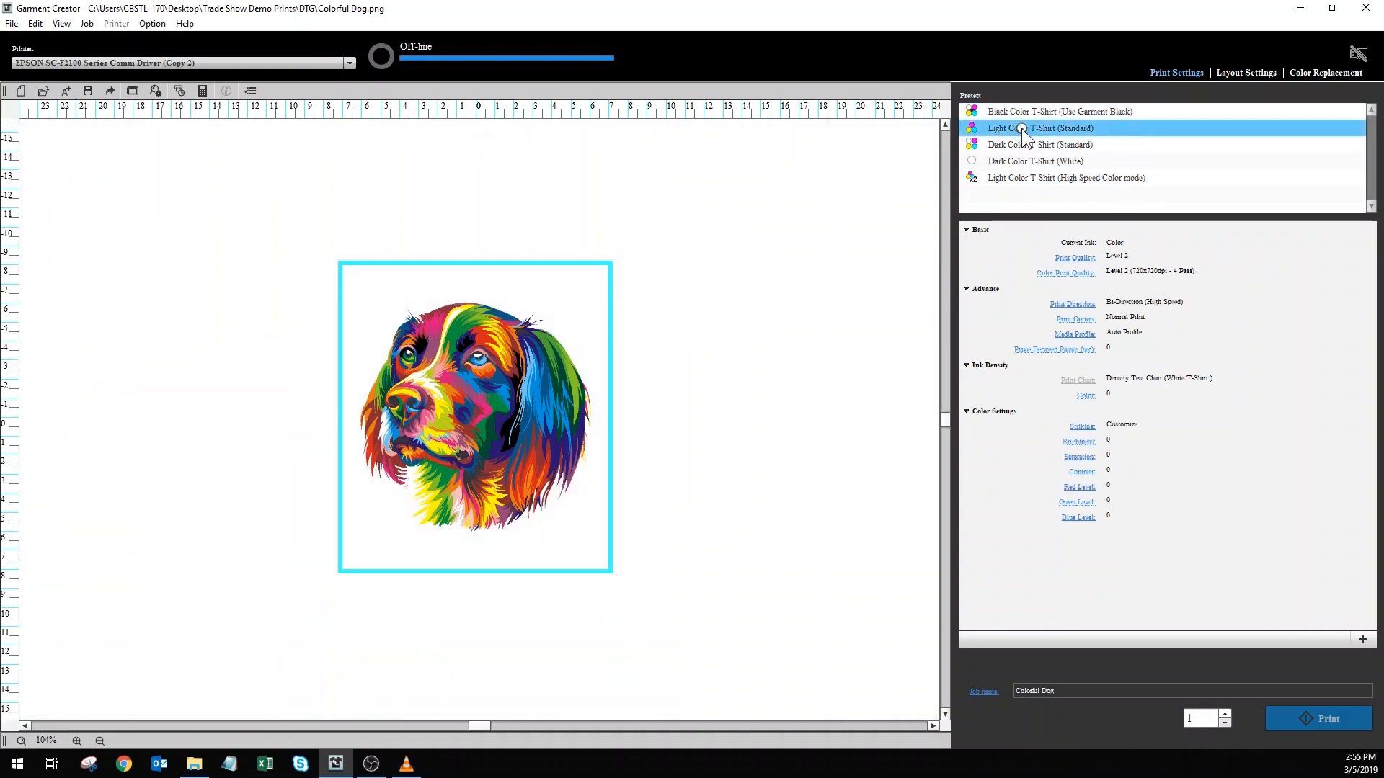
{"action": "left_click", "coordinate": [1021, 128]}
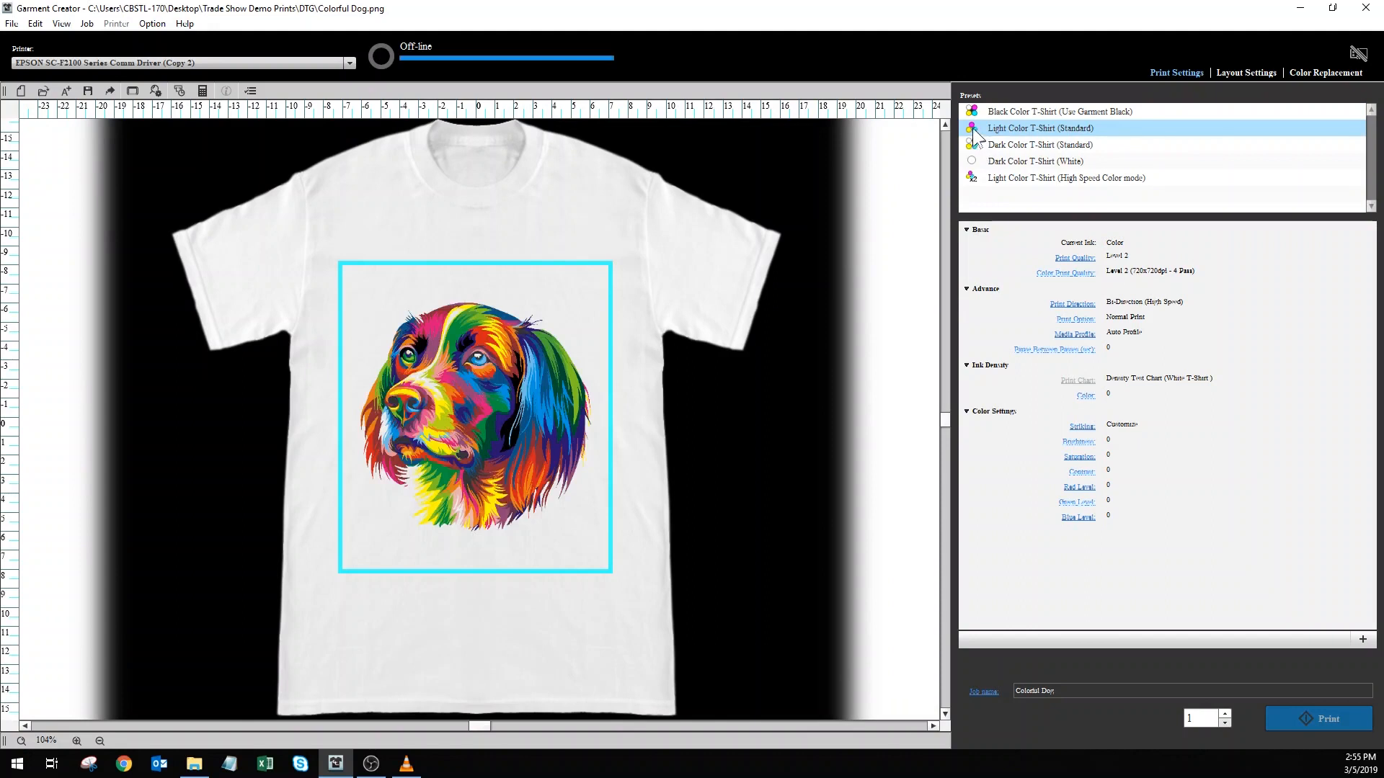
{"action": "mouse_move", "coordinate": [457, 343]}
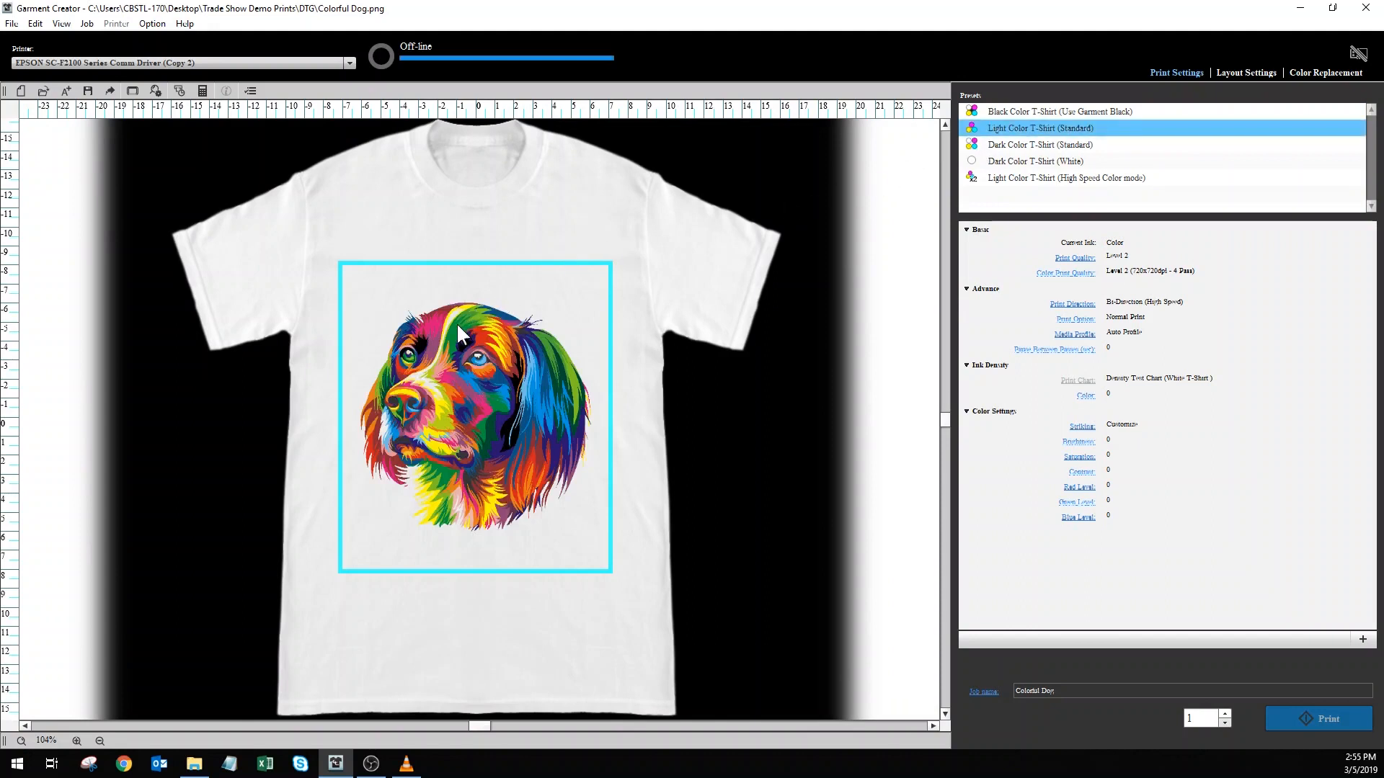
{"action": "mouse_move", "coordinate": [416, 385]}
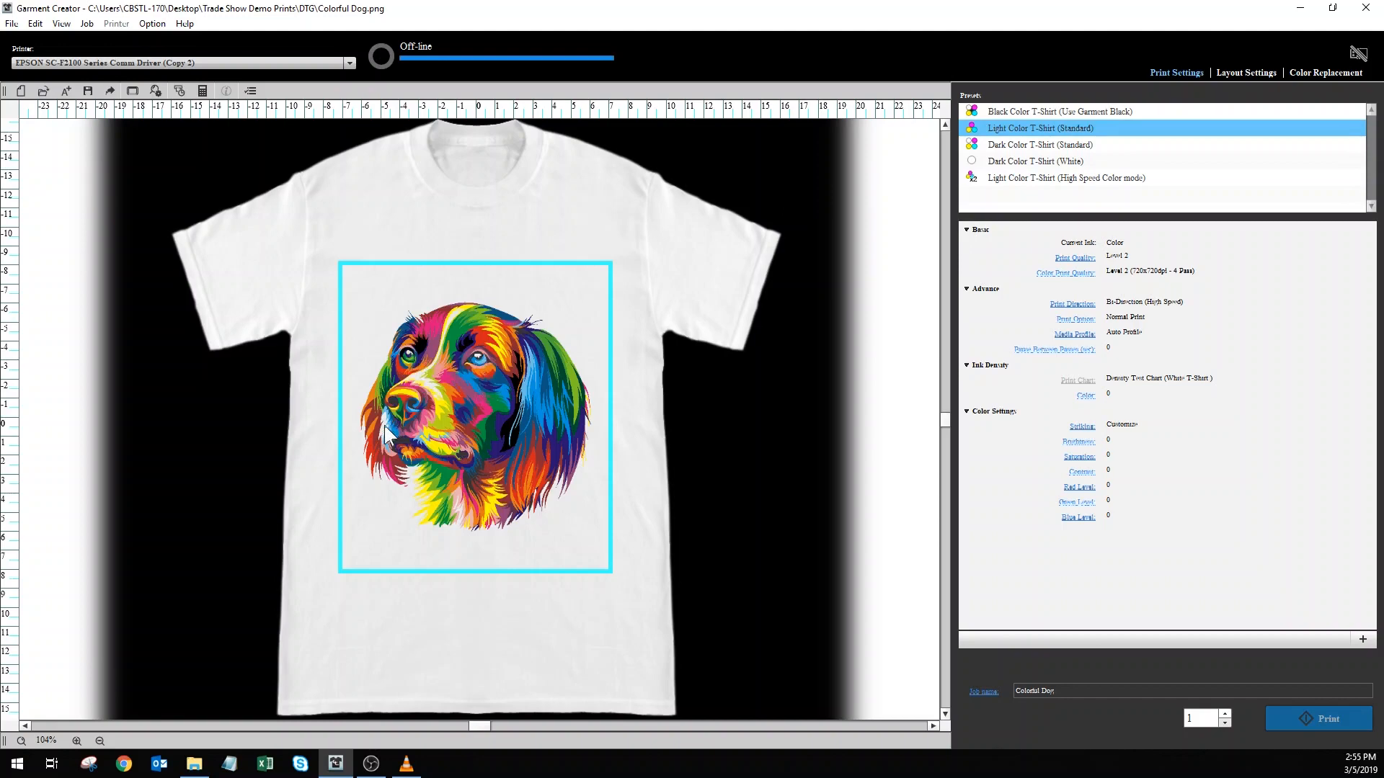
- Apply the 'Dark Color T-Shirt (White)' preset, previewing the dog in white ink on black
{"action": "left_click", "coordinate": [1039, 144]}
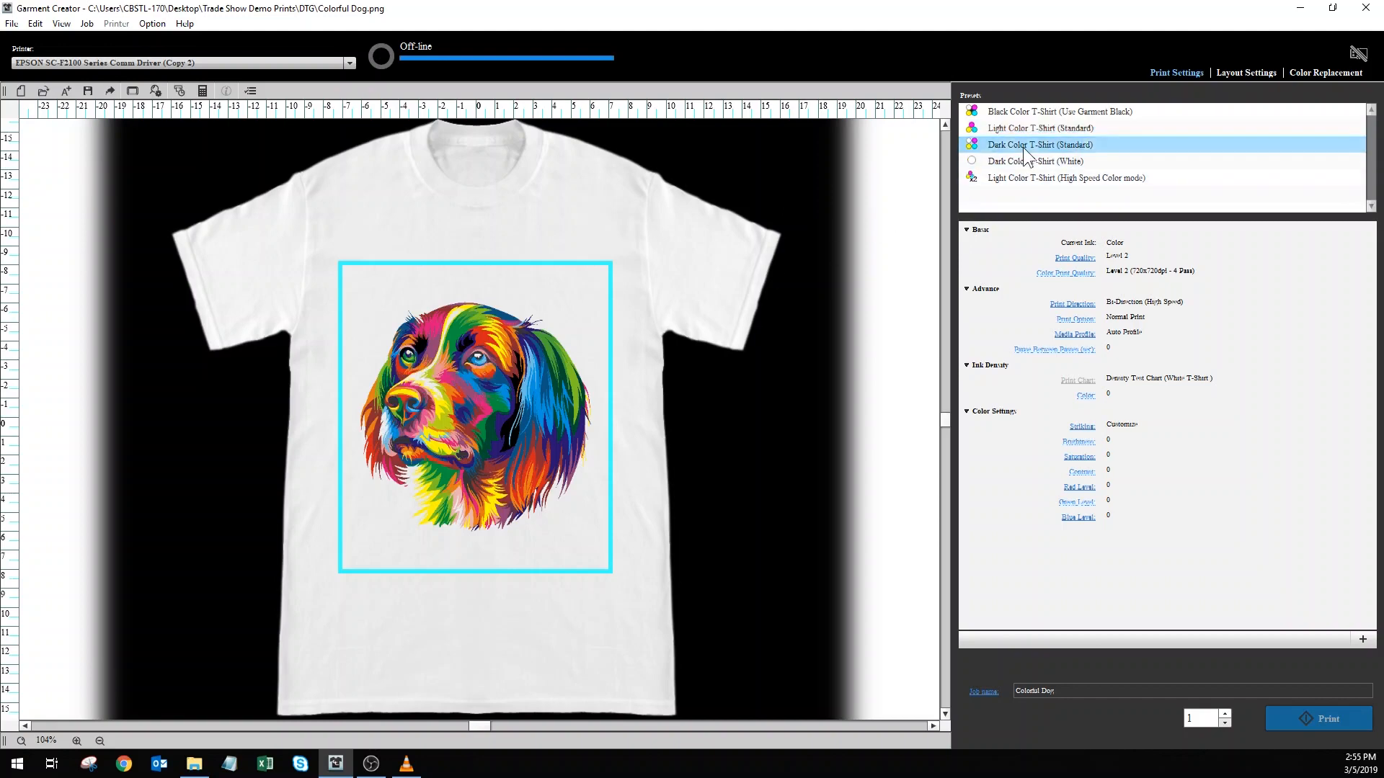
{"action": "left_click", "coordinate": [1039, 145]}
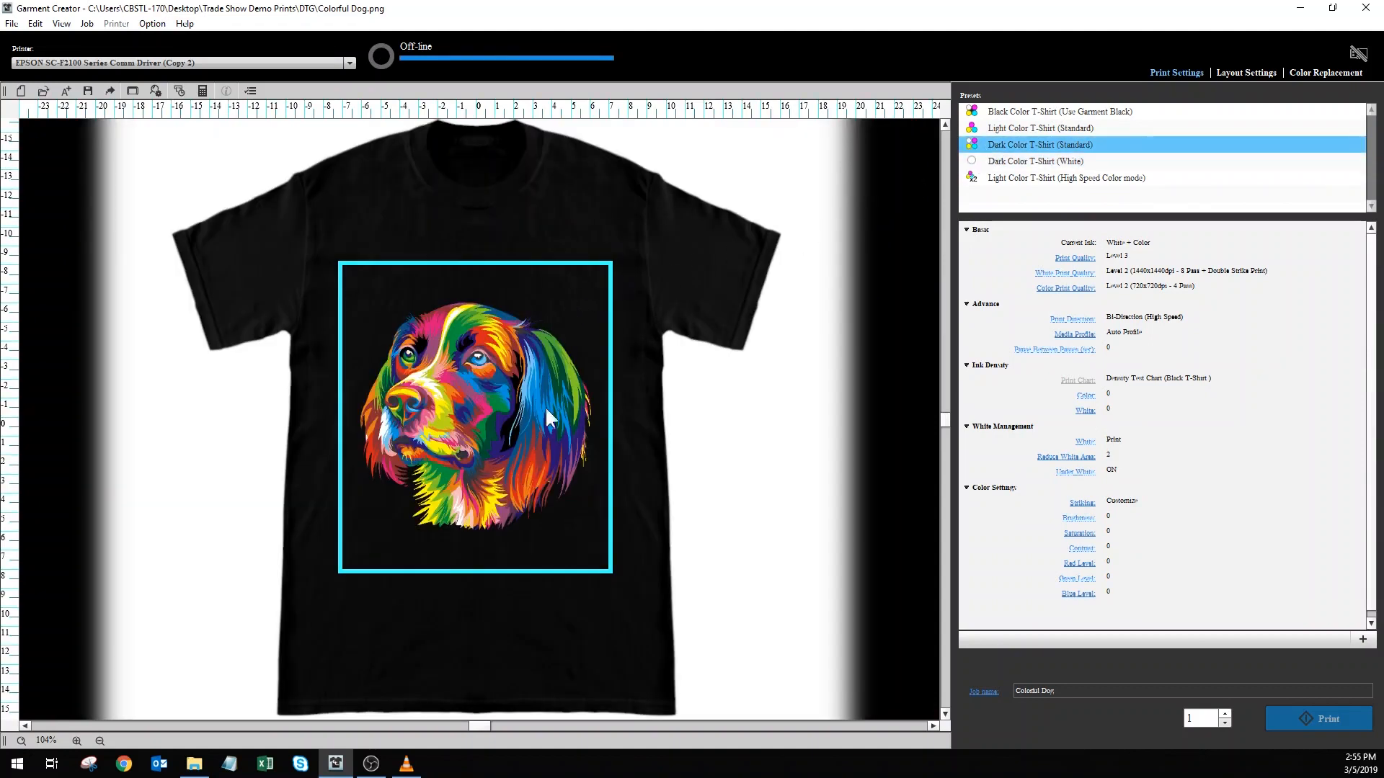
{"action": "mouse_move", "coordinate": [952, 175]}
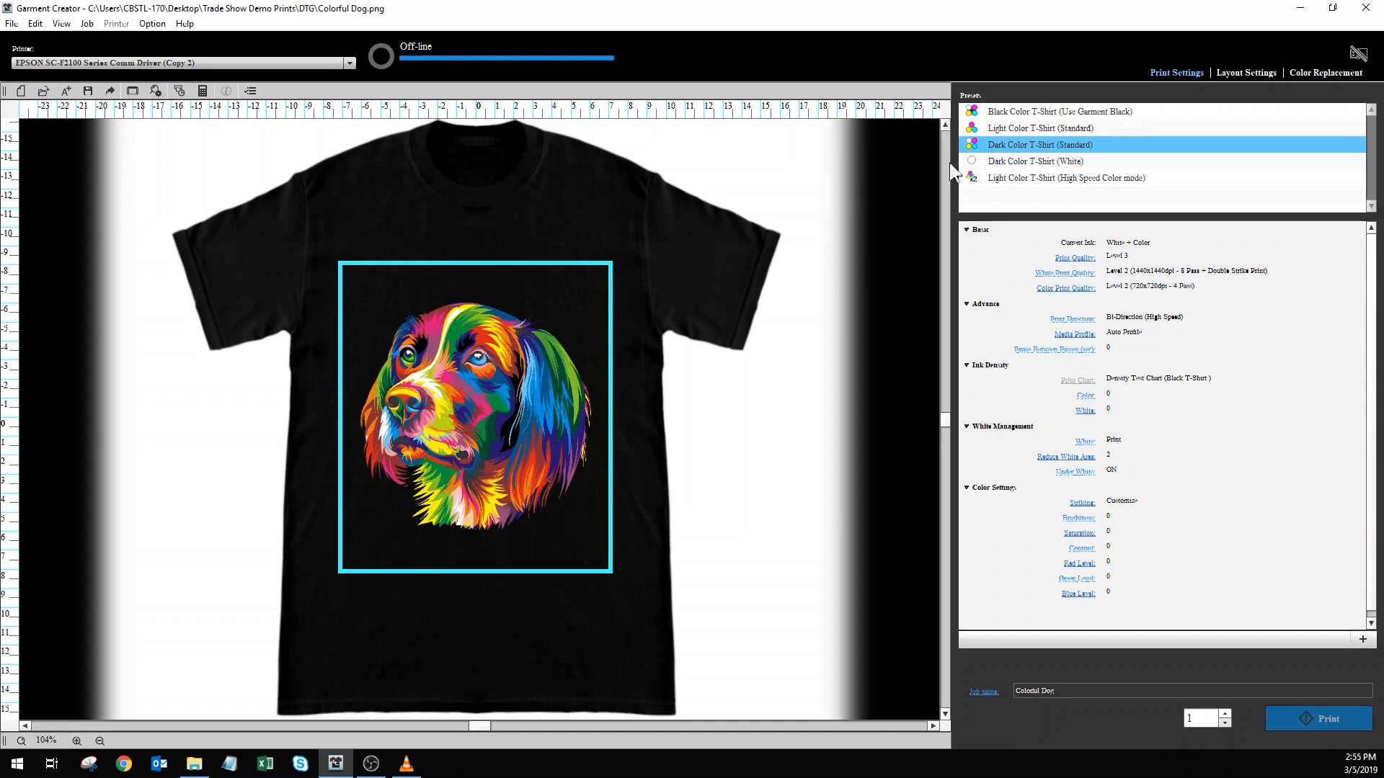
{"action": "left_click", "coordinate": [1002, 161]}
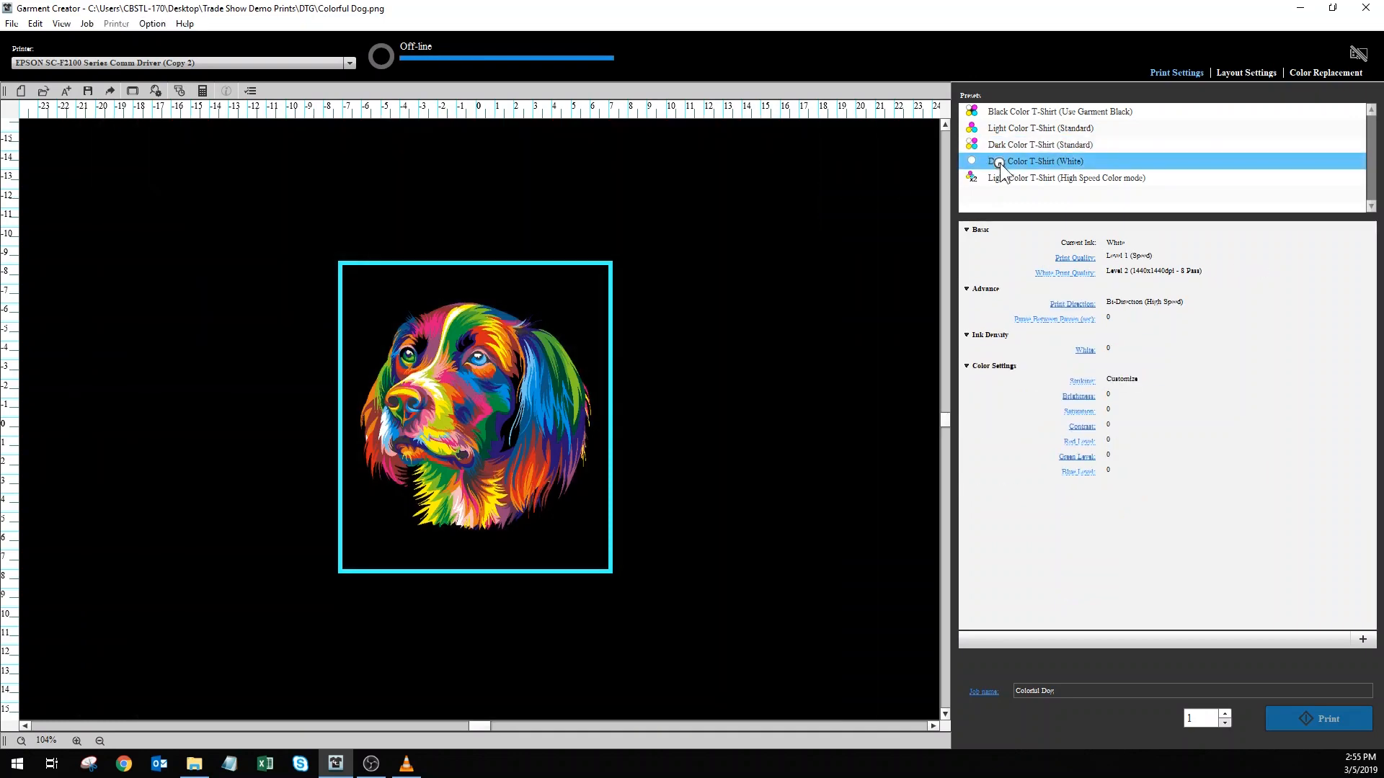
{"action": "left_click", "coordinate": [991, 164]}
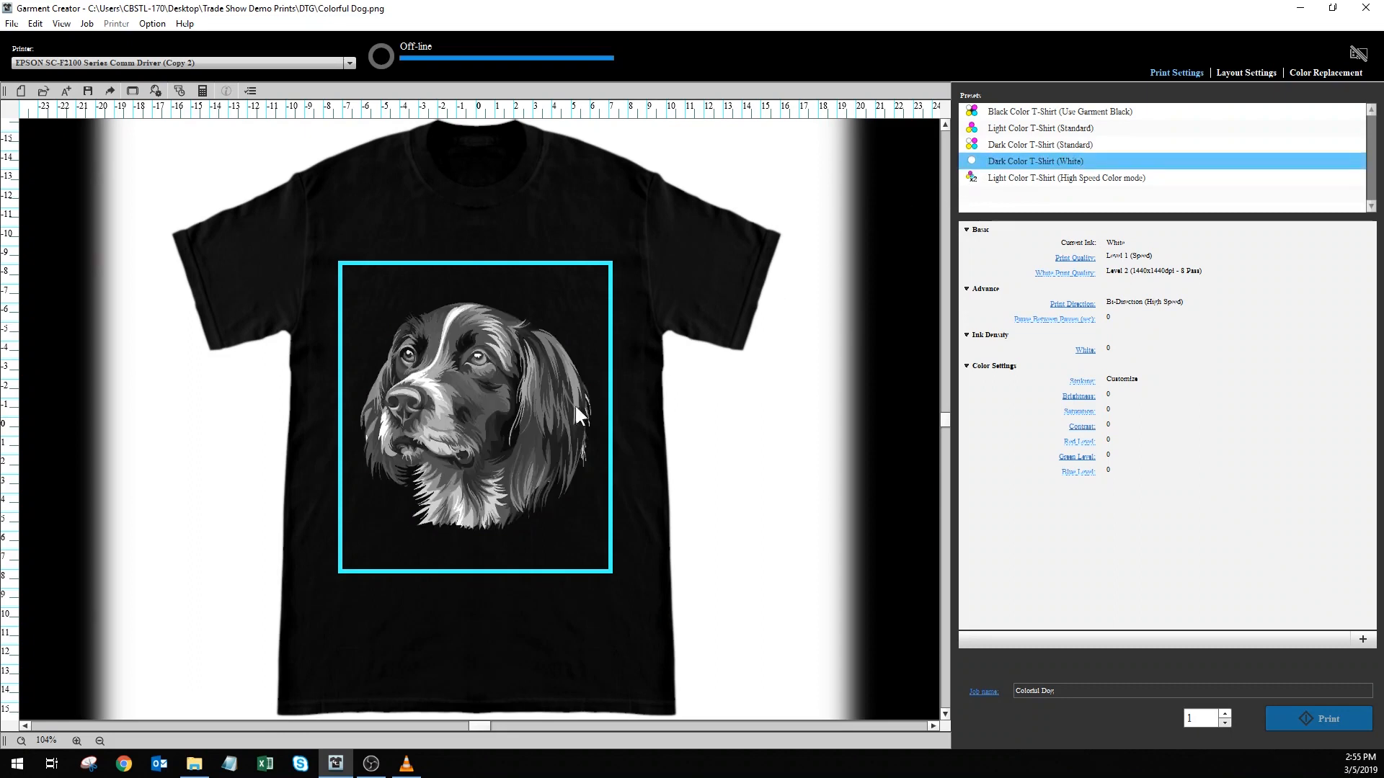
{"action": "mouse_move", "coordinate": [1007, 200]}
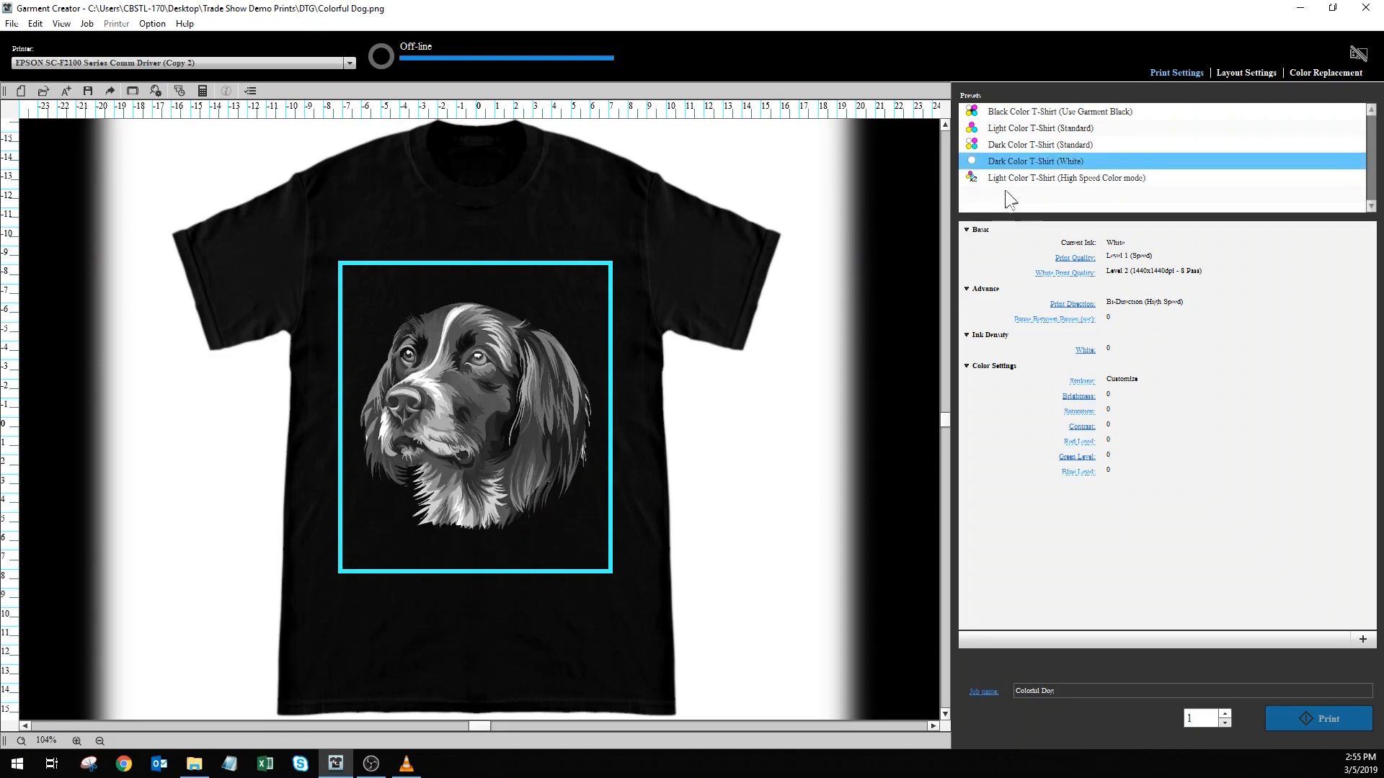
- Apply the 'Light Color T-Shirt (High Speed Color mode)' preset for a white shirt
{"action": "left_click", "coordinate": [1067, 178]}
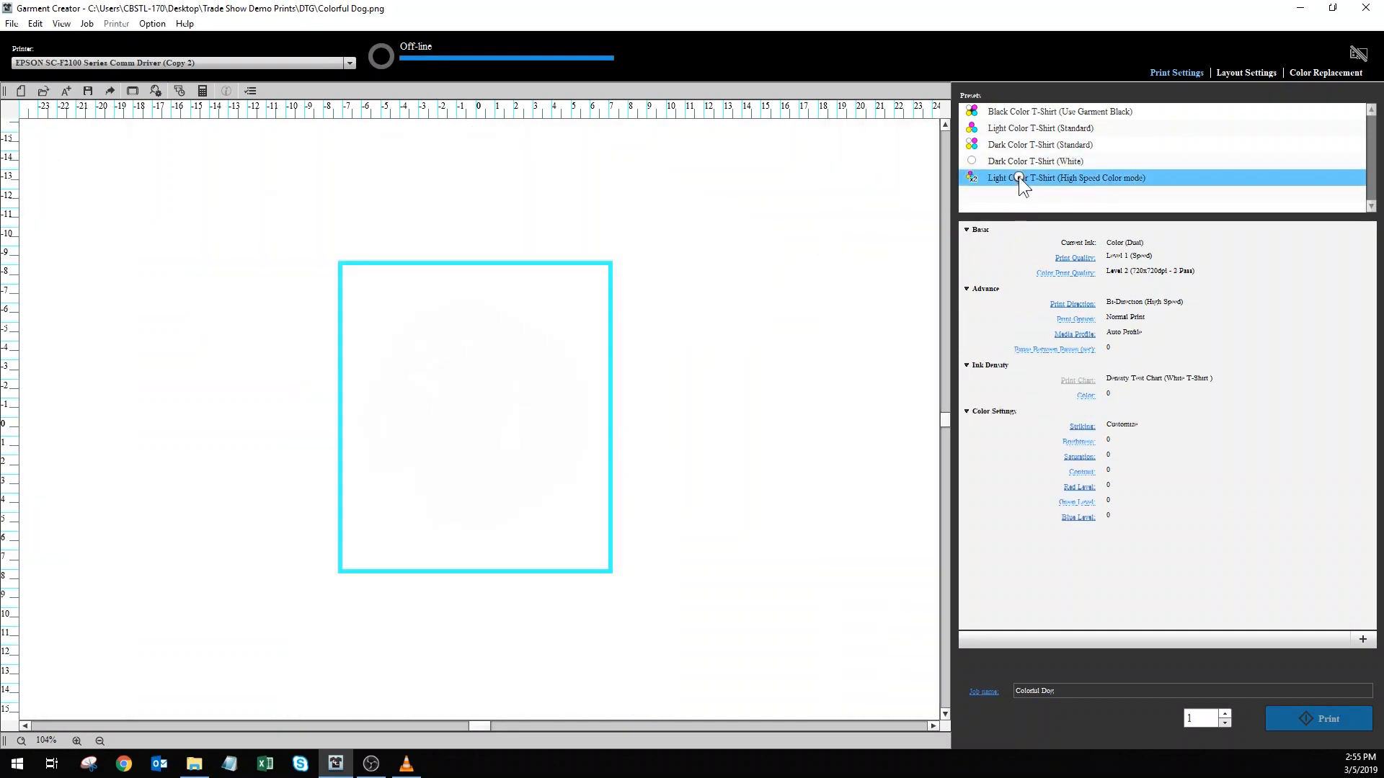
{"action": "left_click", "coordinate": [1066, 178]}
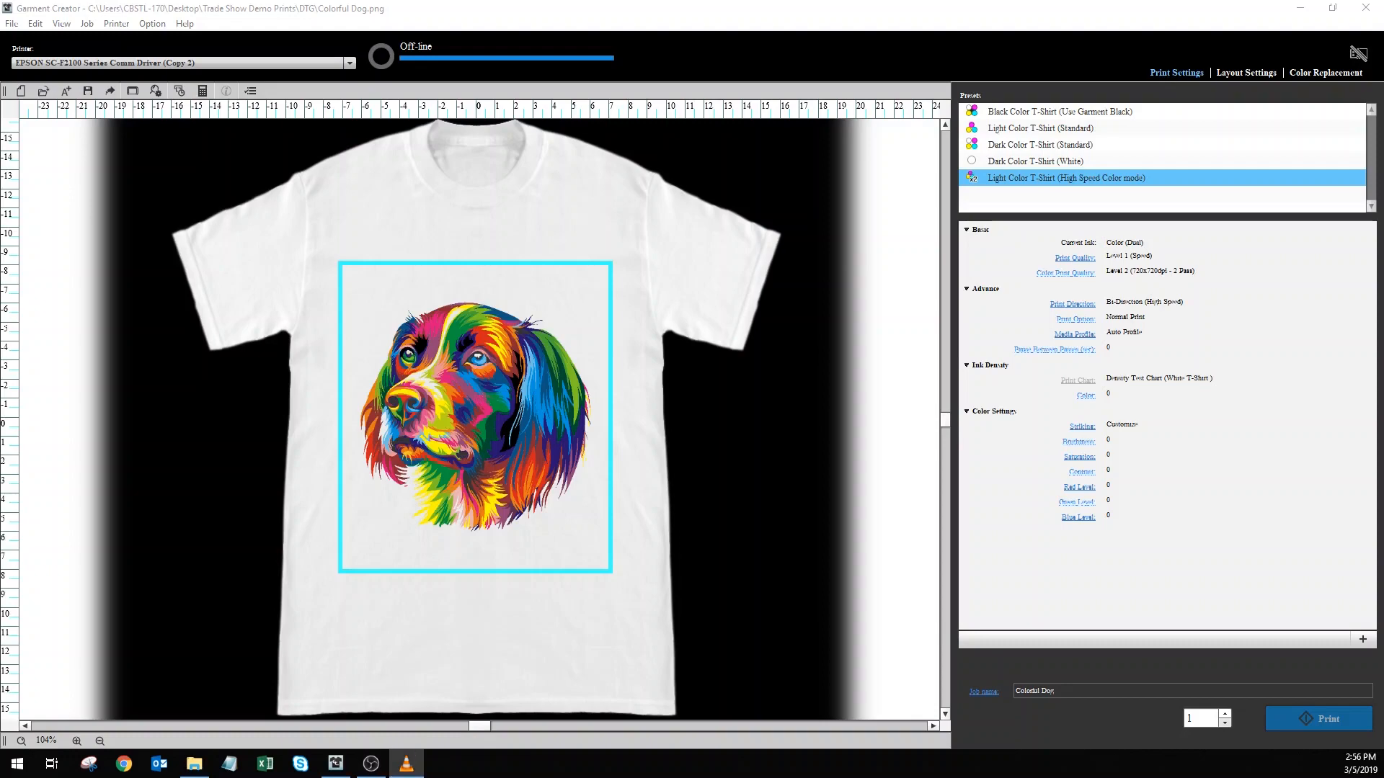
{"action": "mouse_move", "coordinate": [578, 337]}
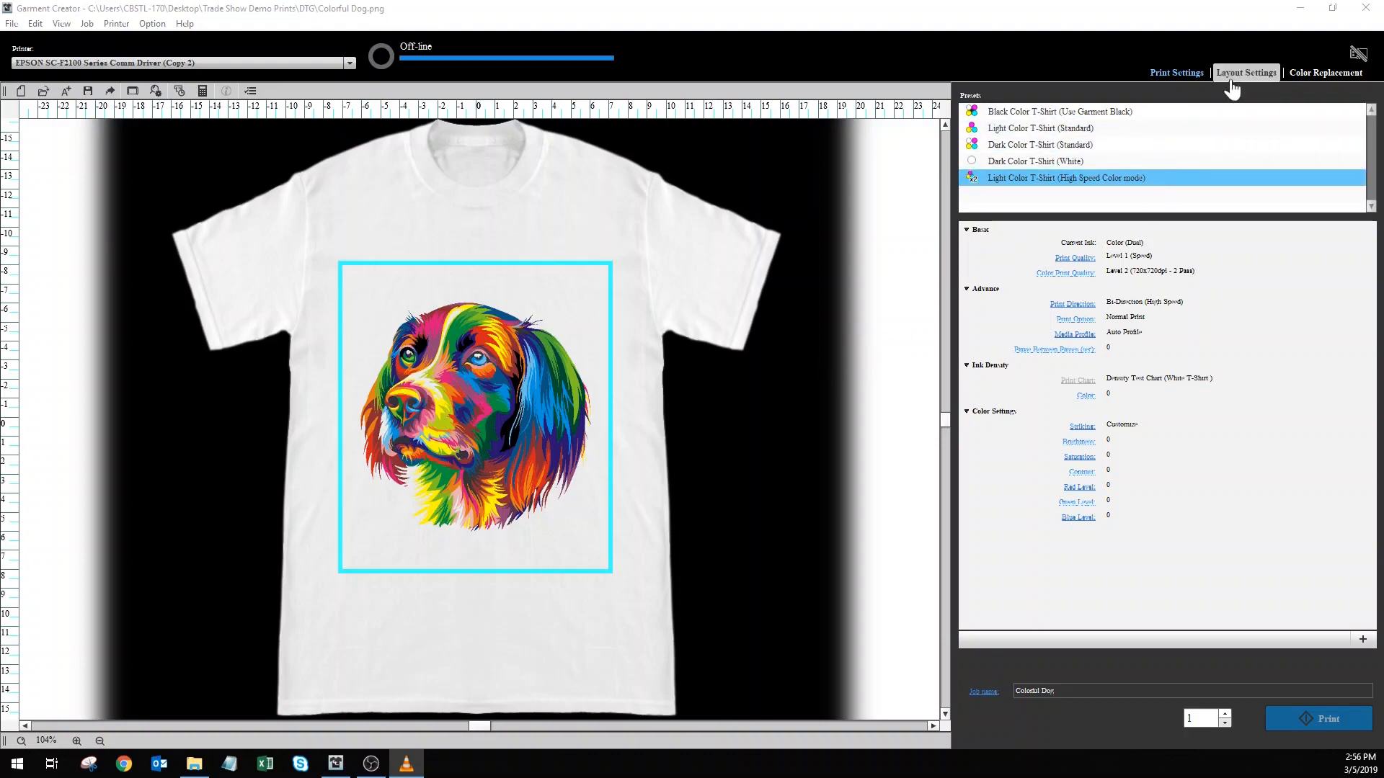
- Show Layout Settings and keep the Medium Platen (14"x16")
{"action": "left_click", "coordinate": [1245, 72]}
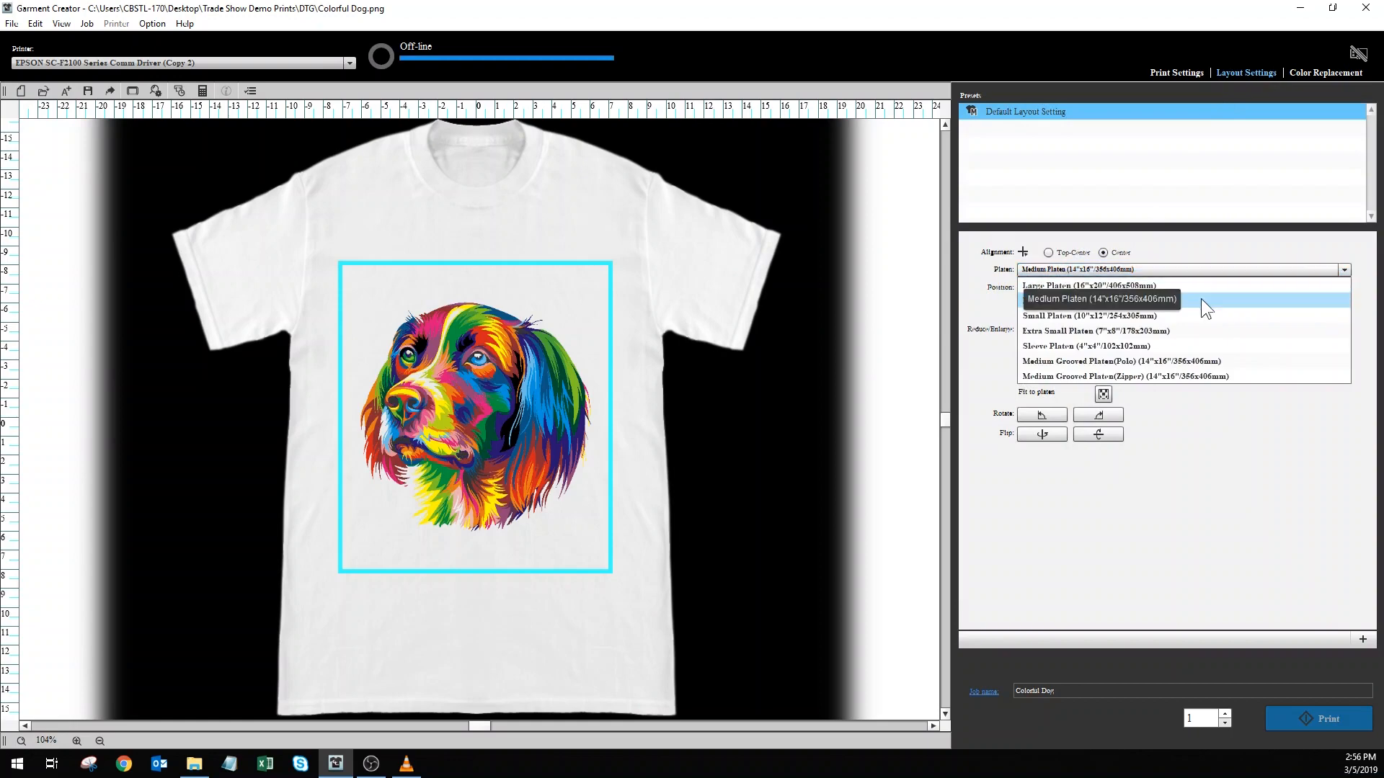
{"action": "mouse_move", "coordinate": [1263, 293]}
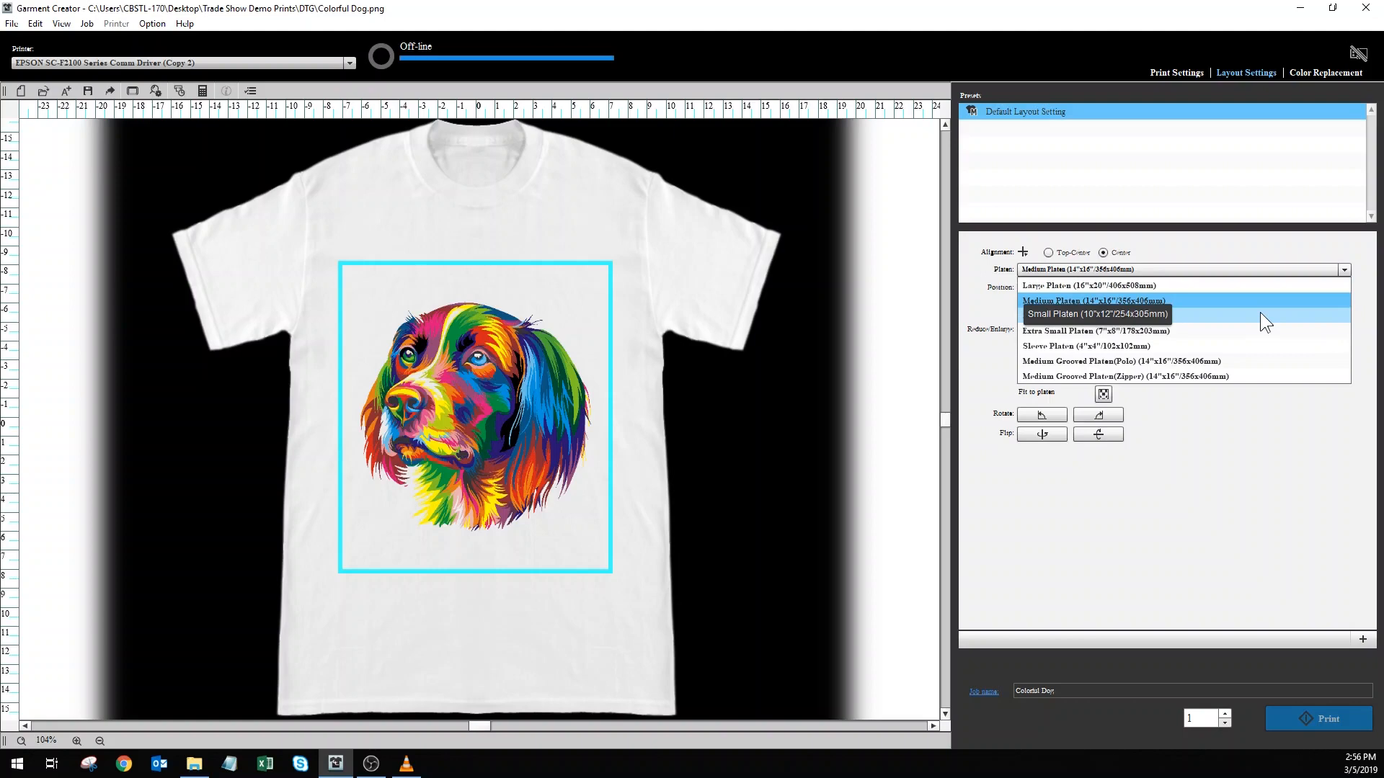
{"action": "mouse_move", "coordinate": [1266, 356]}
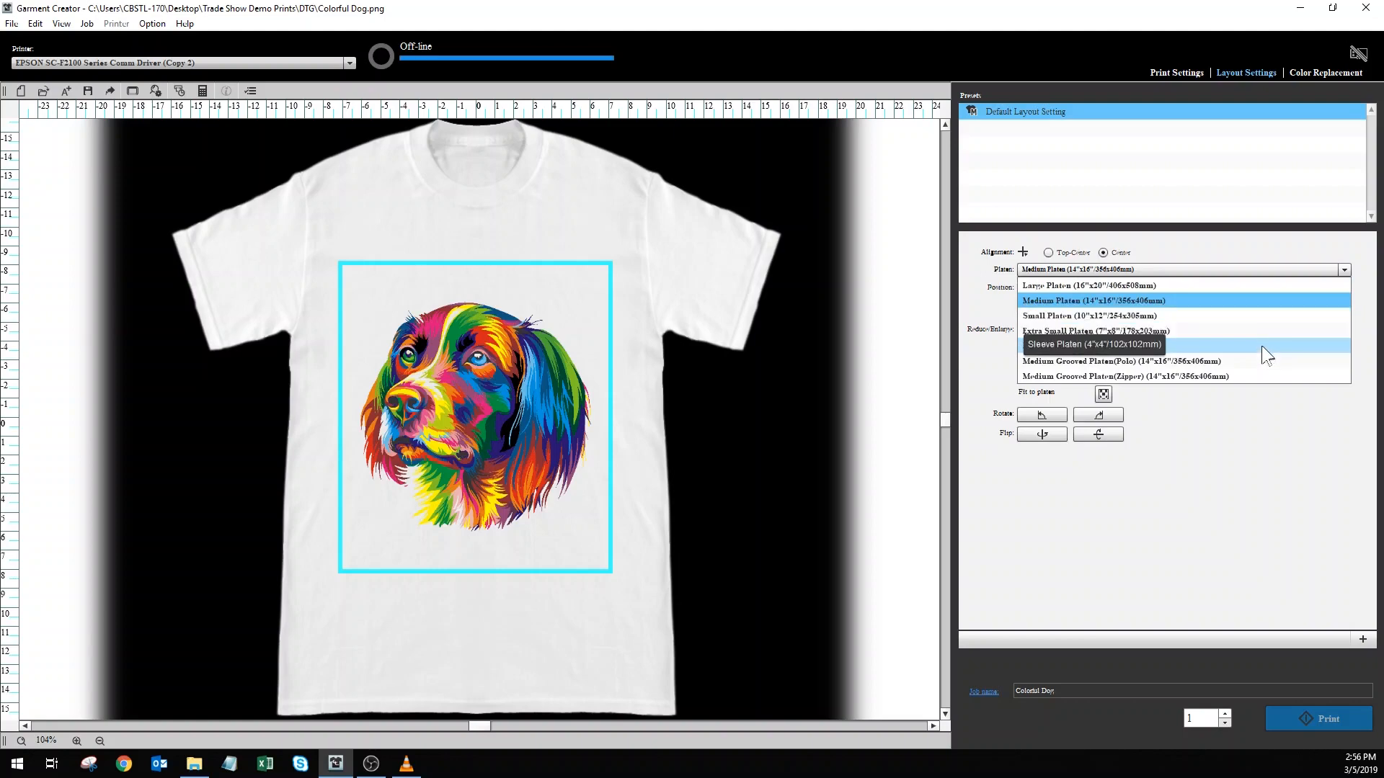
{"action": "mouse_move", "coordinate": [1265, 374]}
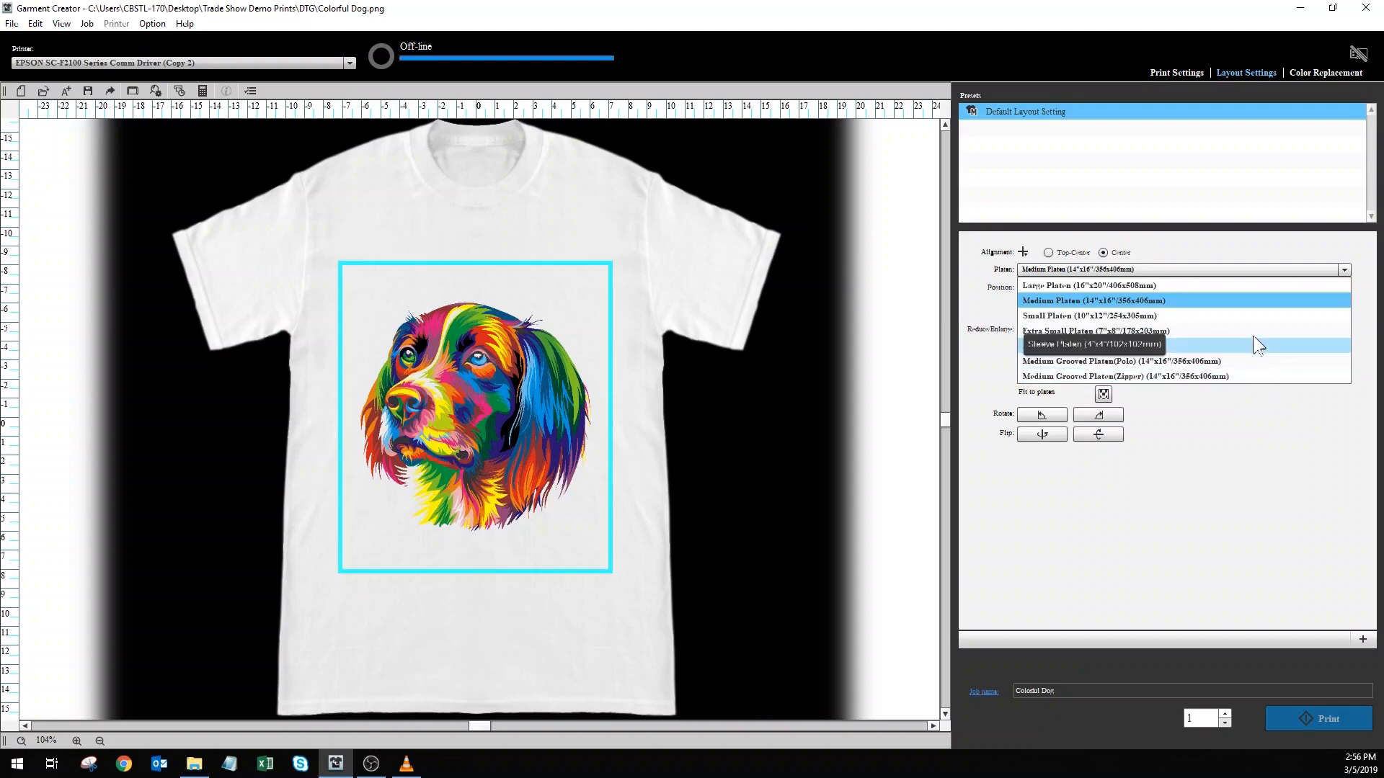
{"action": "left_click", "coordinate": [1087, 301]}
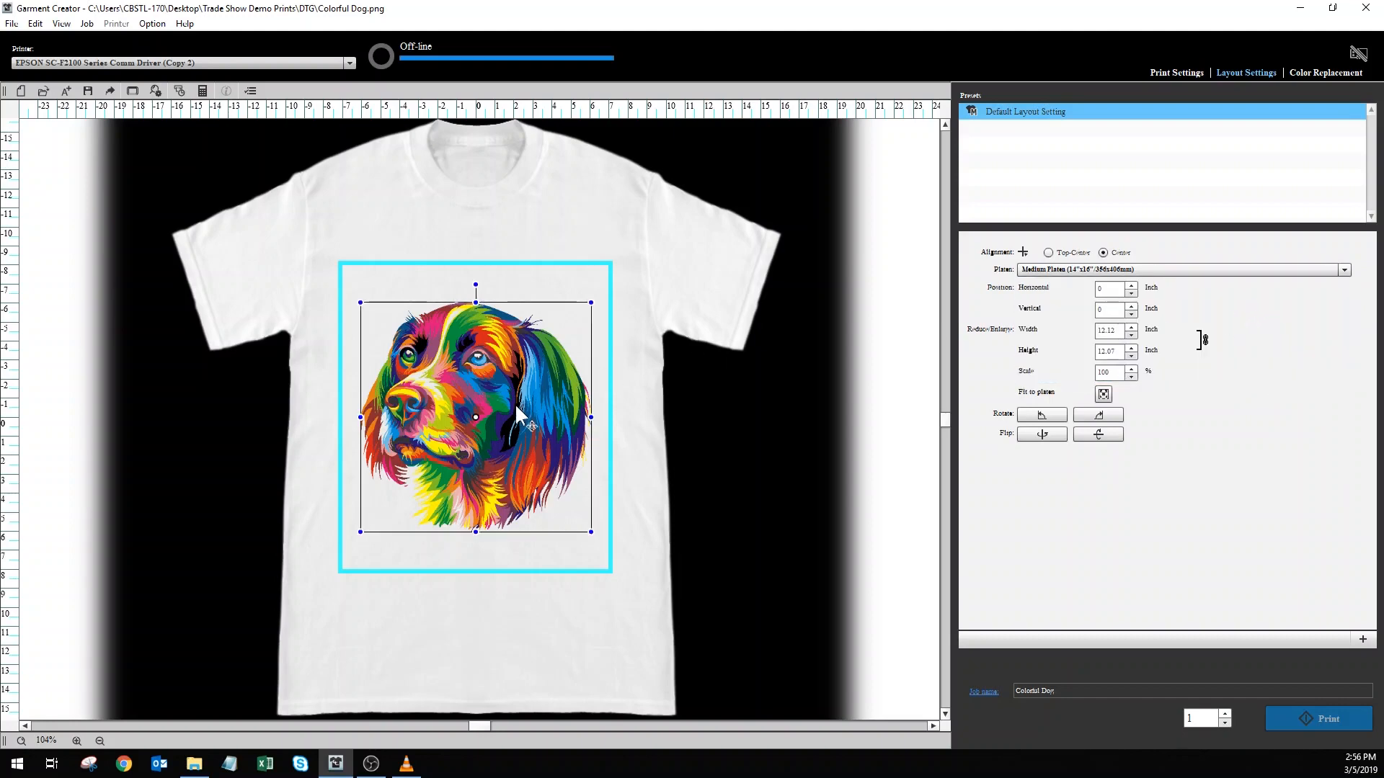
- Resize the dog design and fit it to the platen at 115% (14 x 13.94 in)
{"action": "left_click_drag", "start_coordinate": [590, 304], "coordinate": [552, 344]}
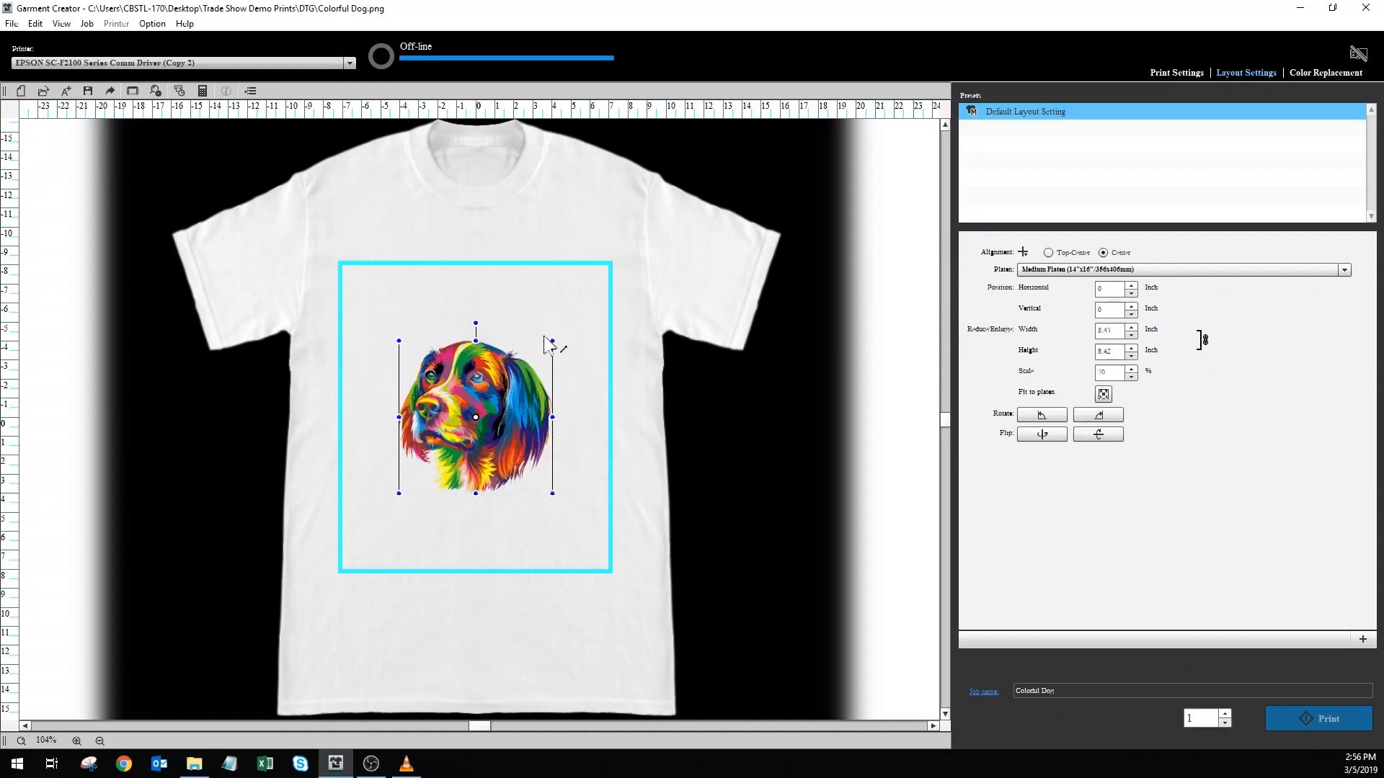
{"action": "left_click_drag", "start_coordinate": [553, 341], "coordinate": [532, 360]}
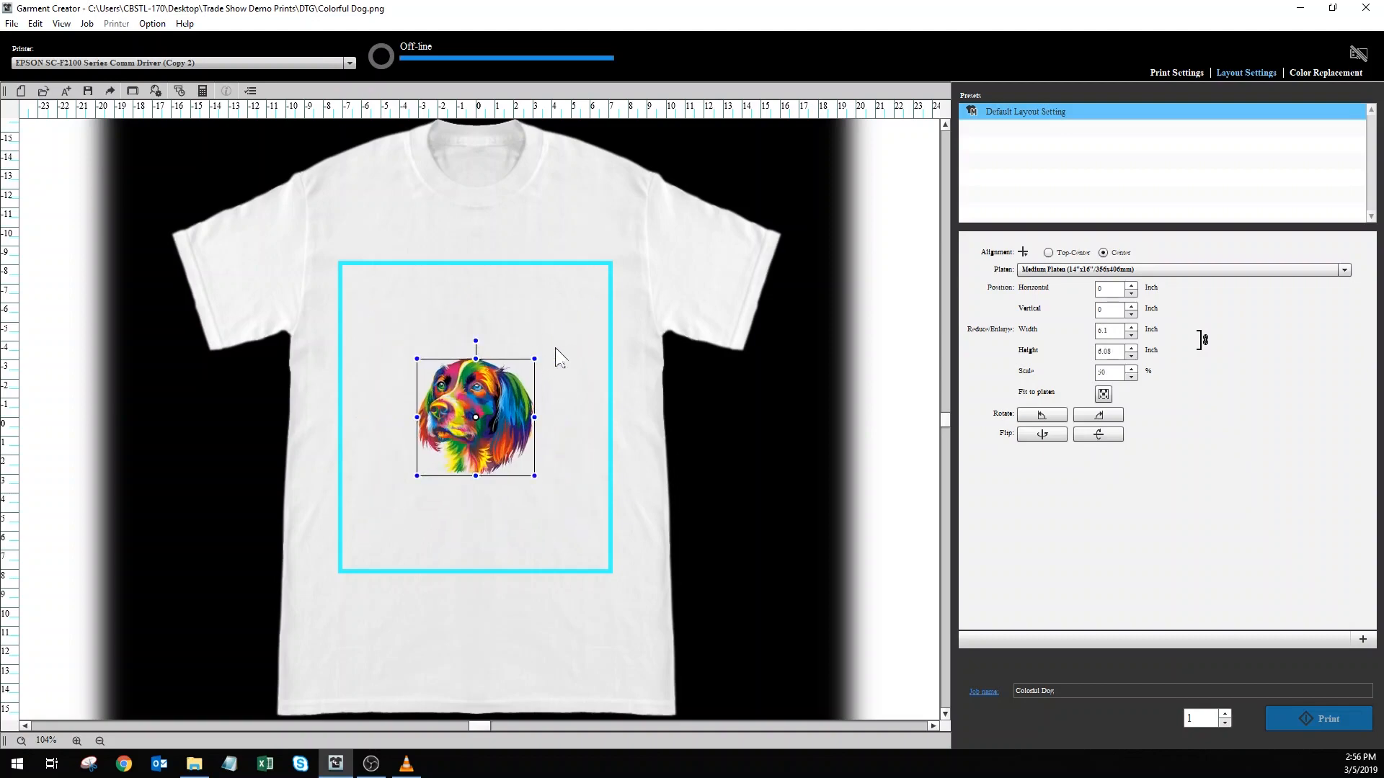
{"action": "mouse_move", "coordinate": [1028, 328]}
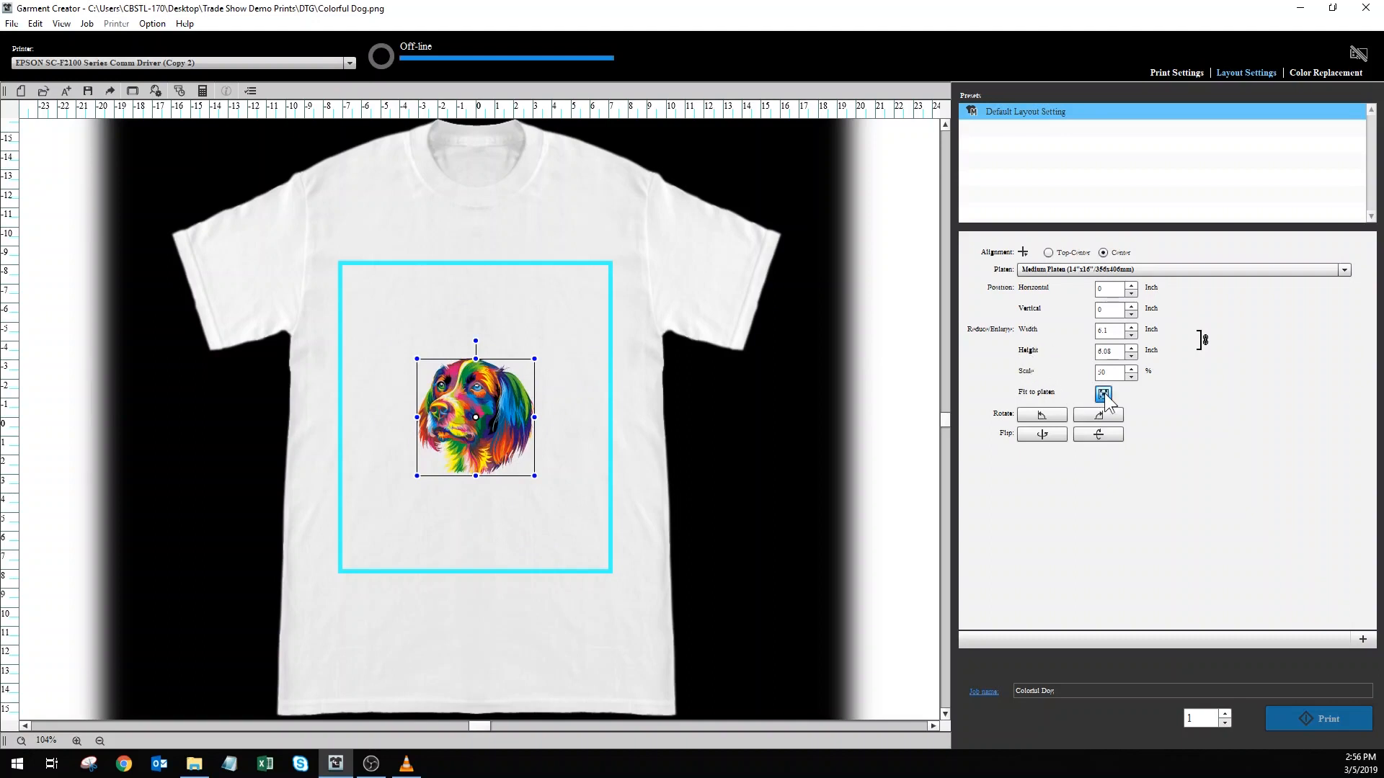
{"action": "left_click", "coordinate": [1103, 395]}
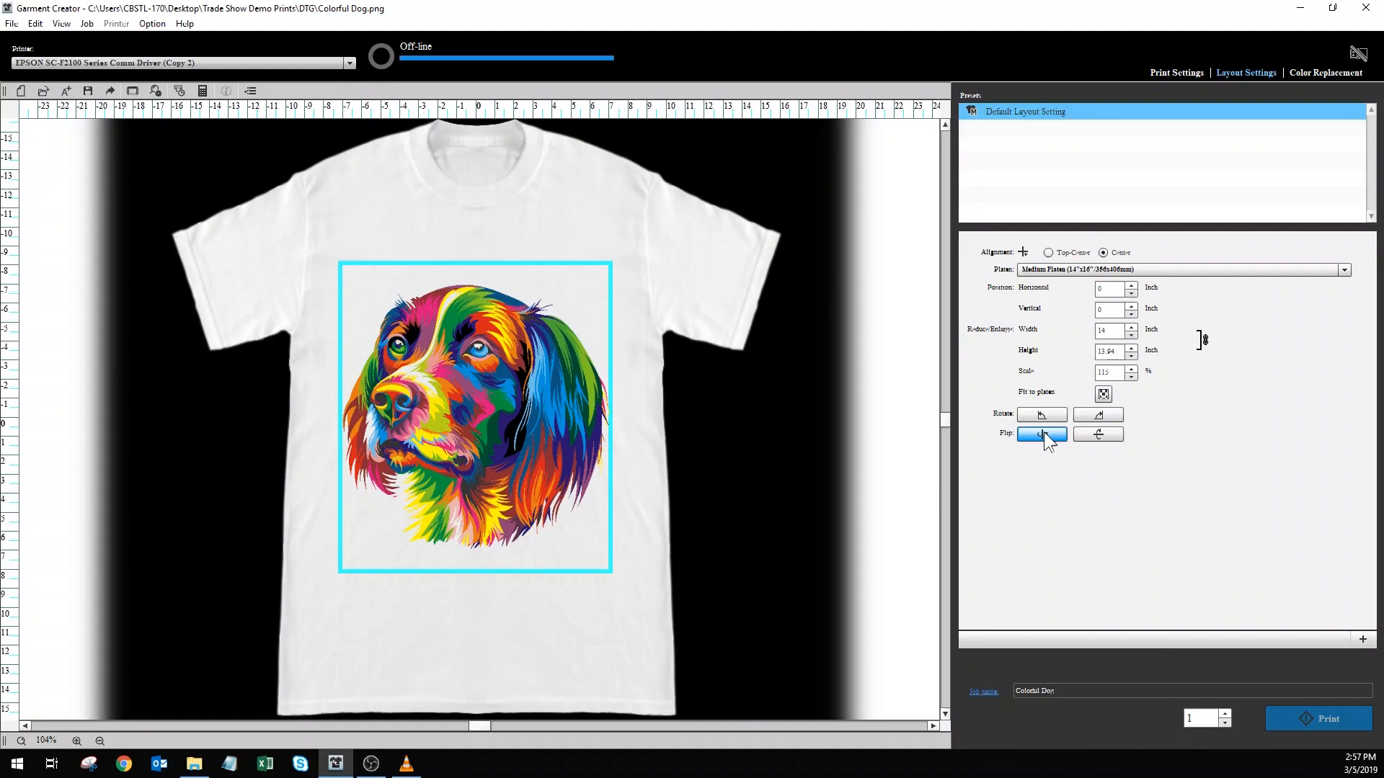
- Flip the dog design horizontally, try White and Transparent color replacement, then return to Print Settings
{"action": "left_click", "coordinate": [1042, 434]}
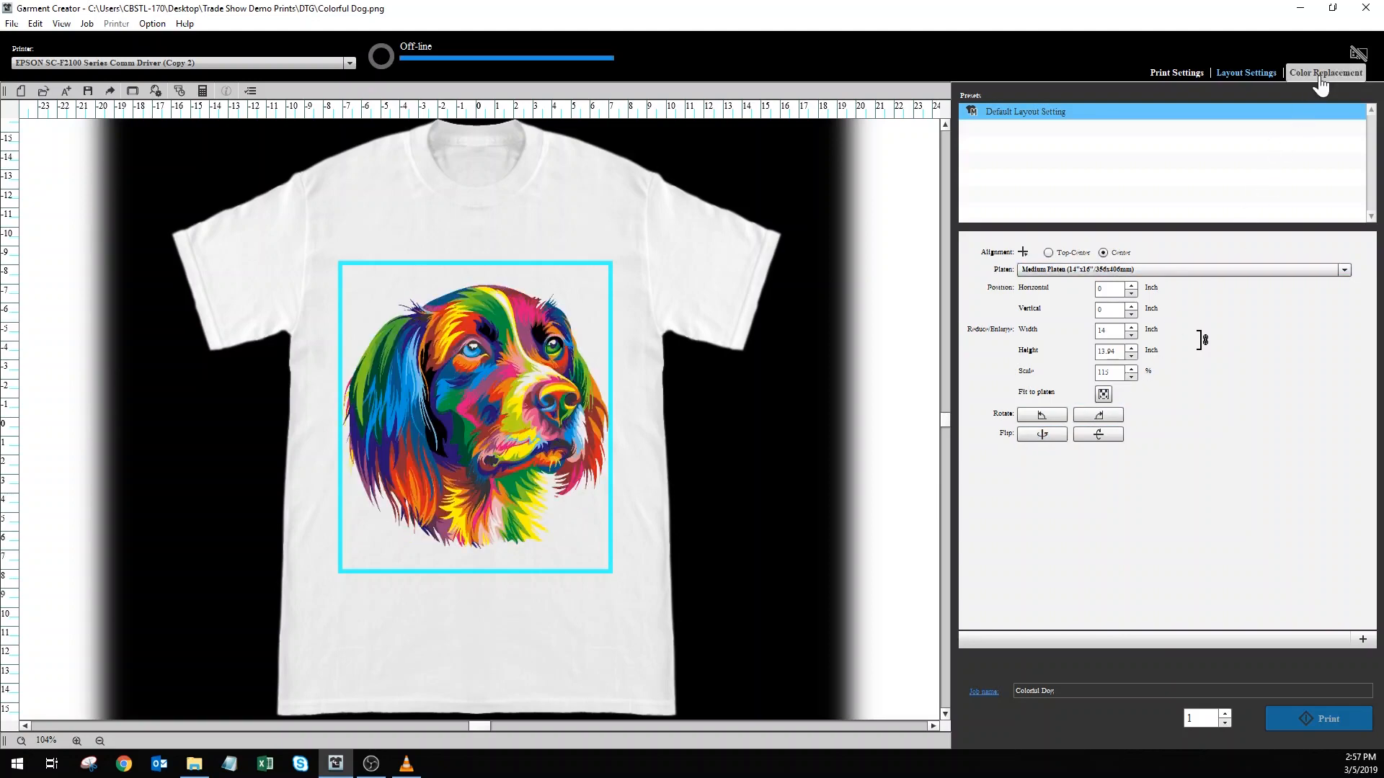
{"action": "left_click", "coordinate": [1326, 72]}
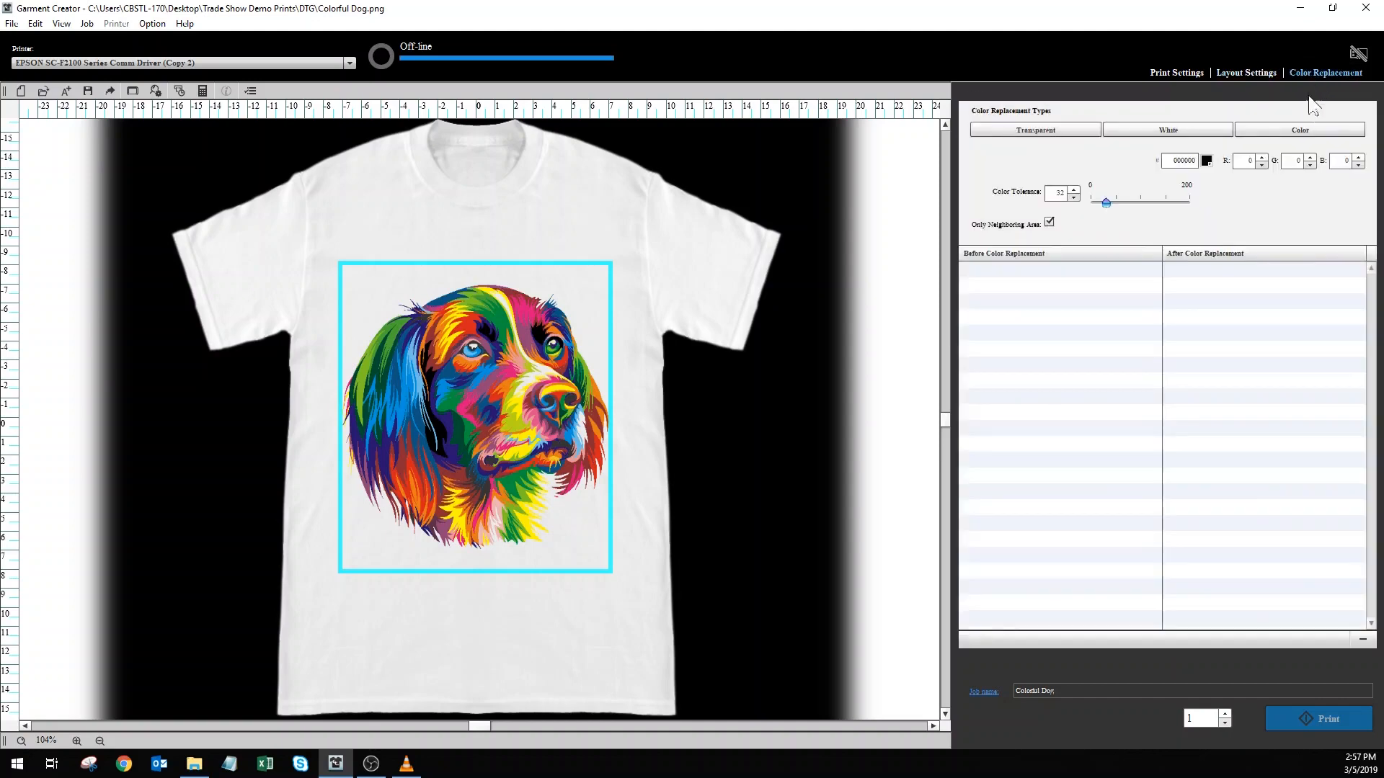
{"action": "left_click", "coordinate": [1168, 129]}
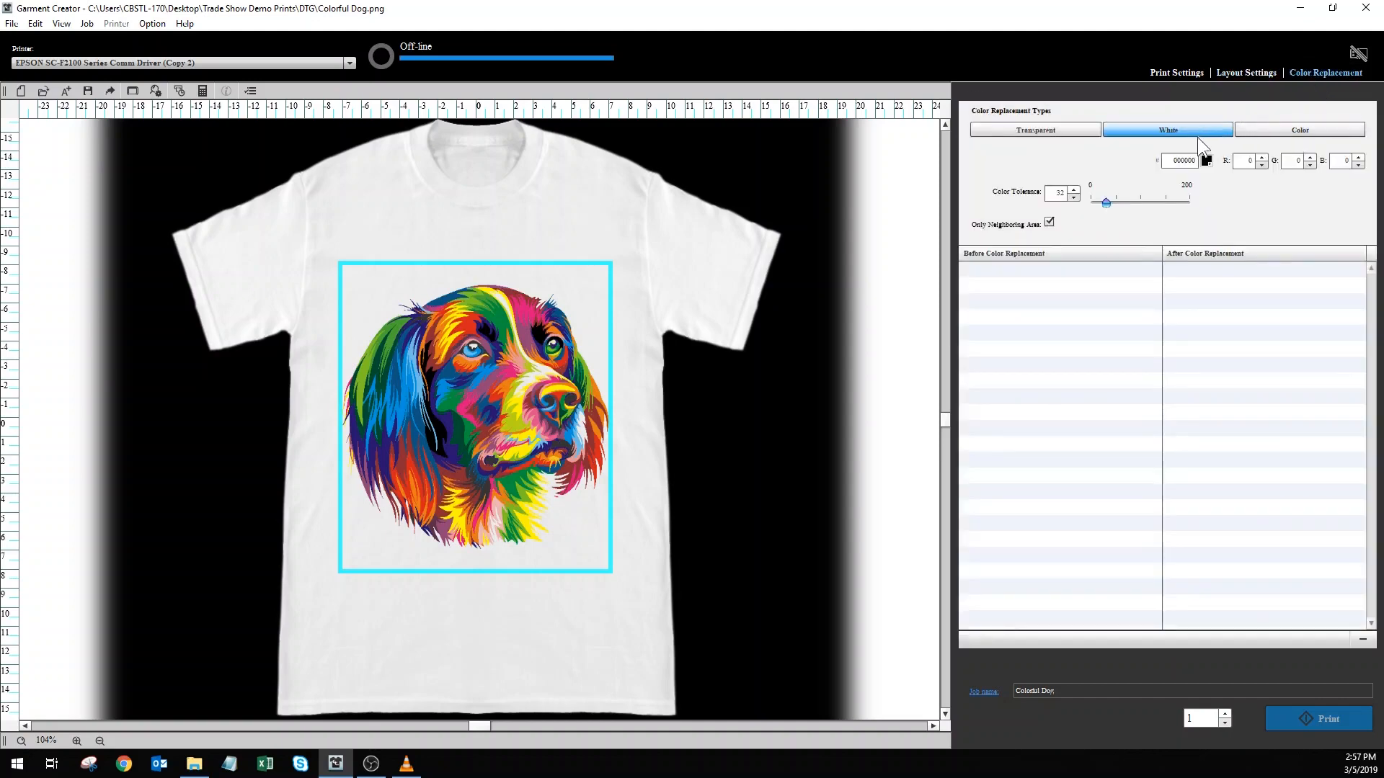
{"action": "mouse_move", "coordinate": [1208, 139]}
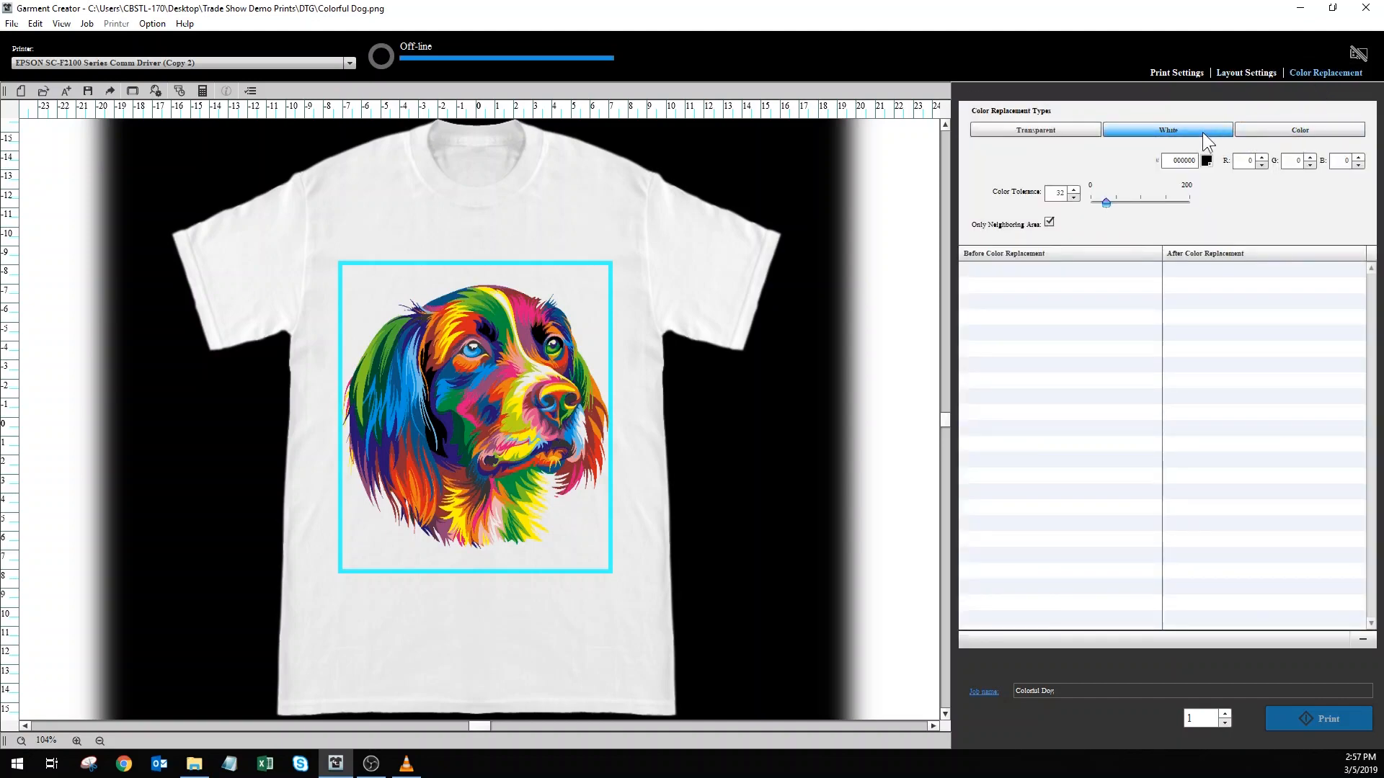
{"action": "left_click", "coordinate": [1037, 130]}
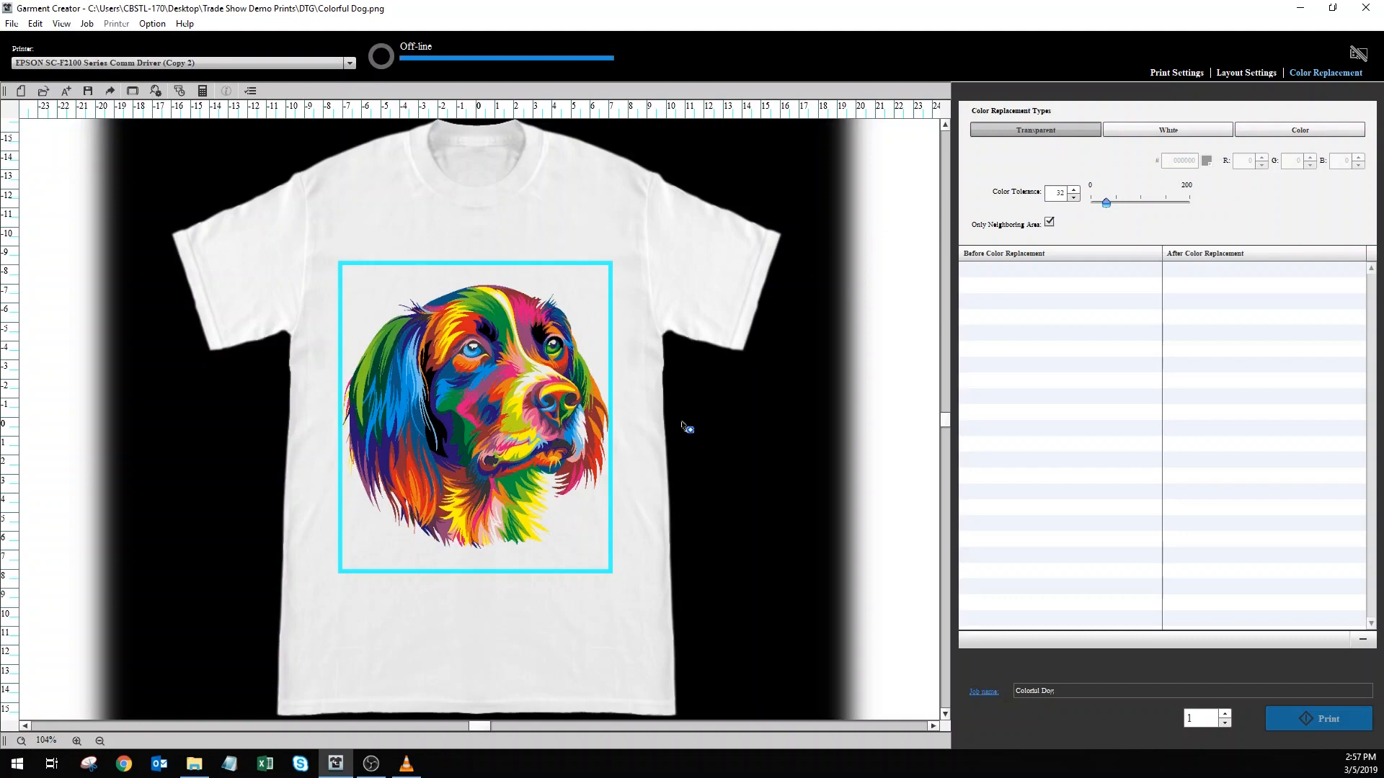
{"action": "mouse_move", "coordinate": [497, 416]}
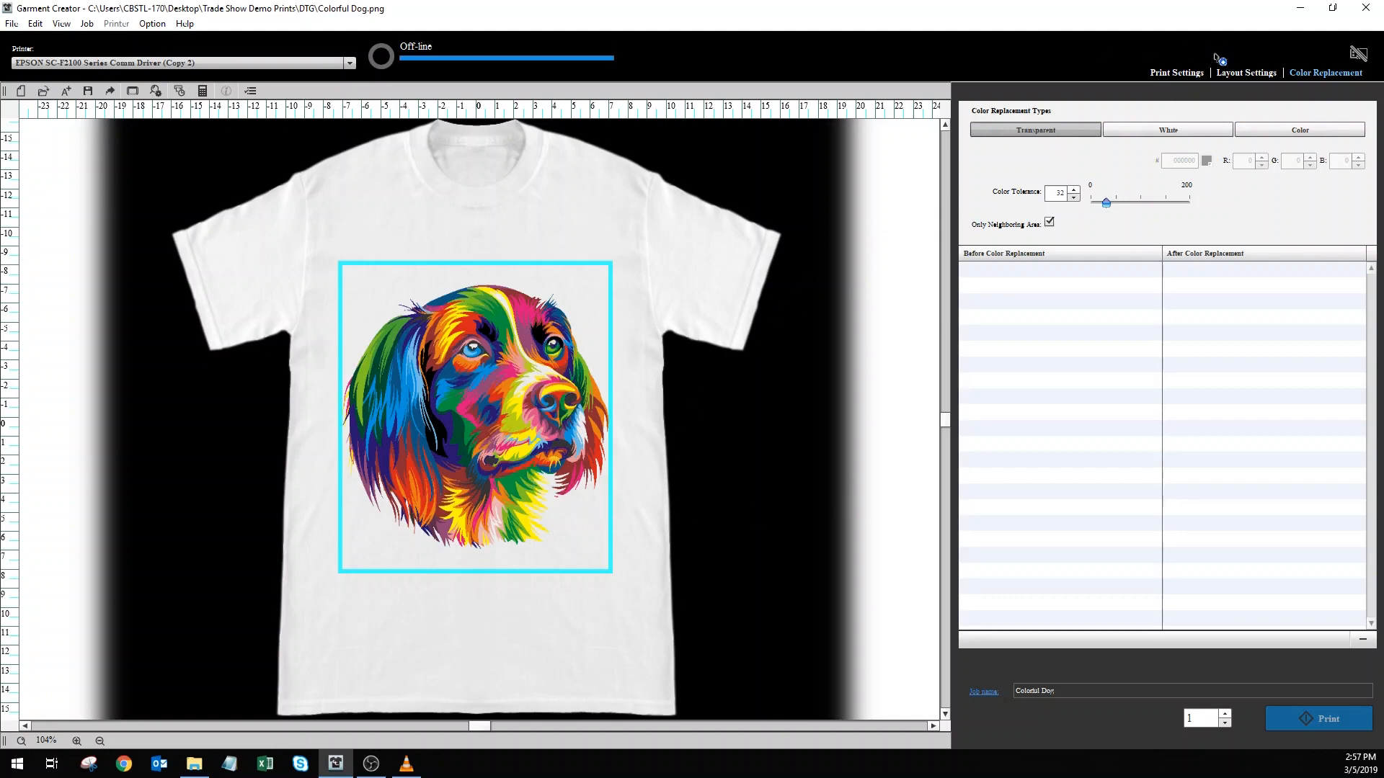
{"action": "left_click", "coordinate": [1176, 72]}
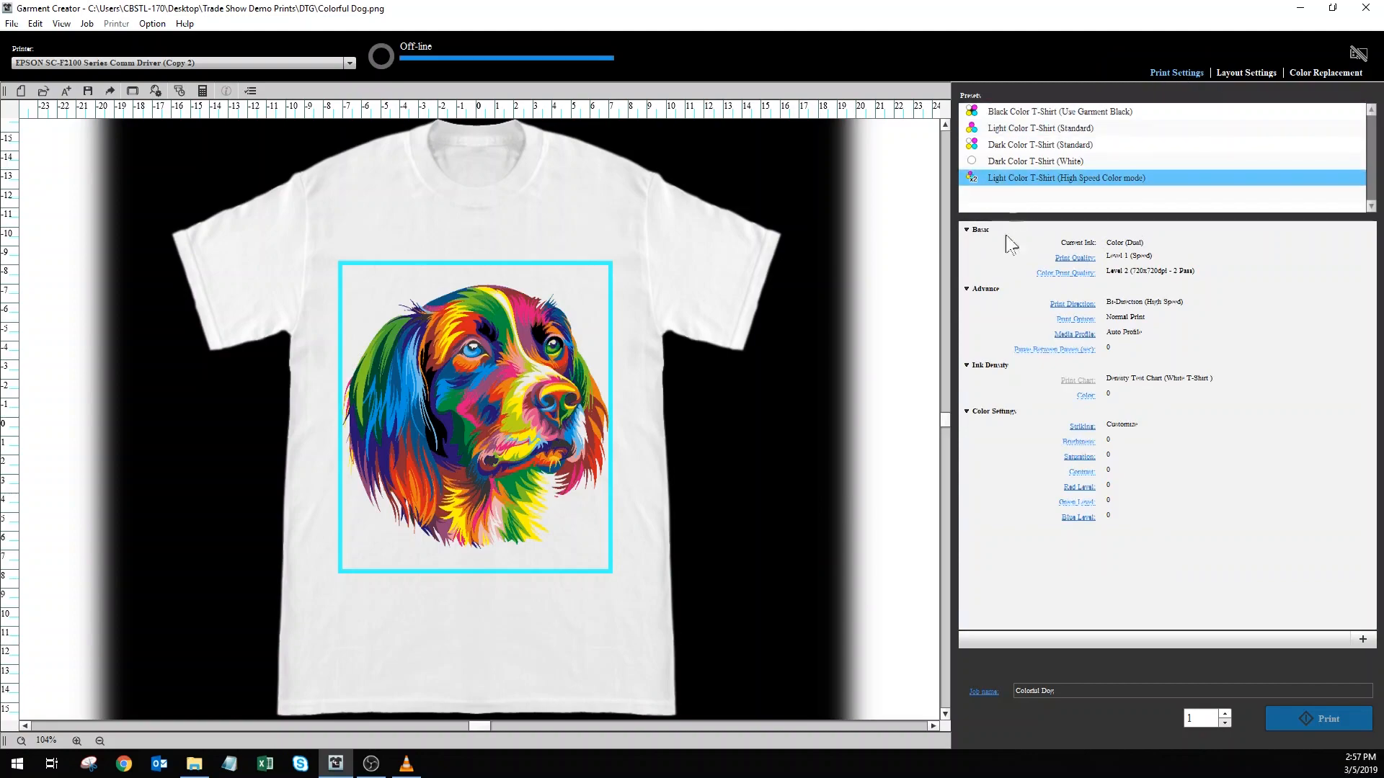